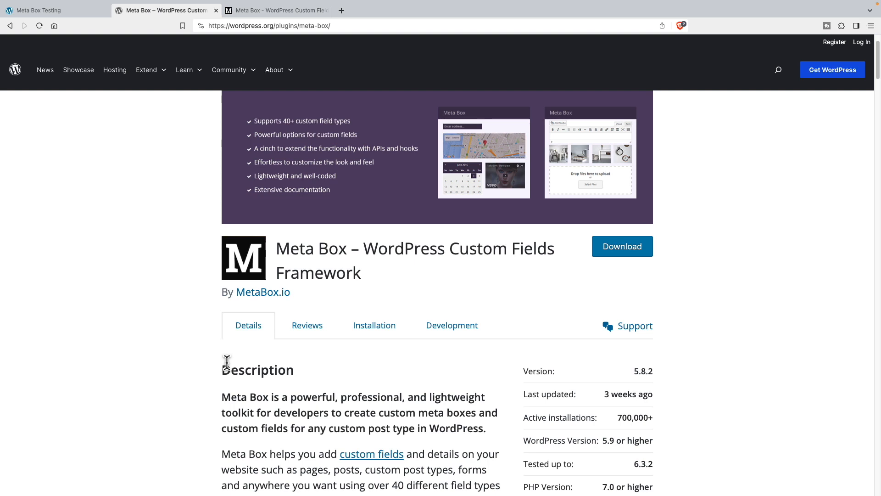
mouse_move(307, 325)
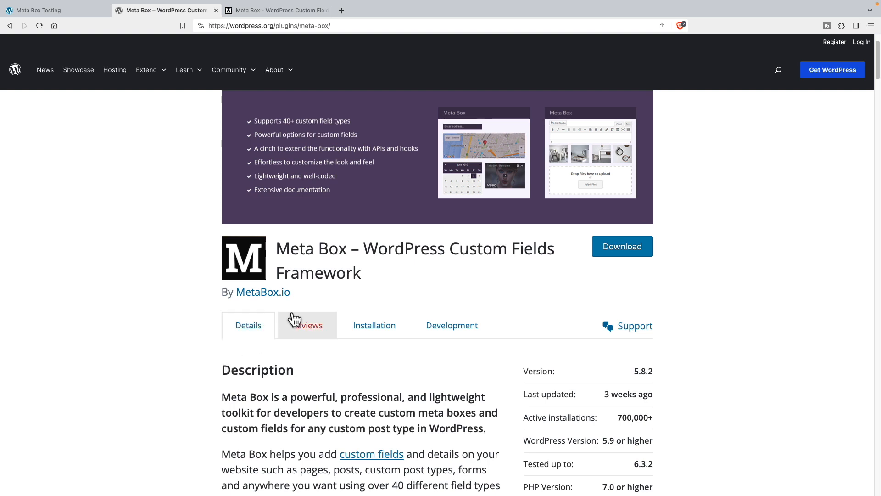
mouse_move(188, 304)
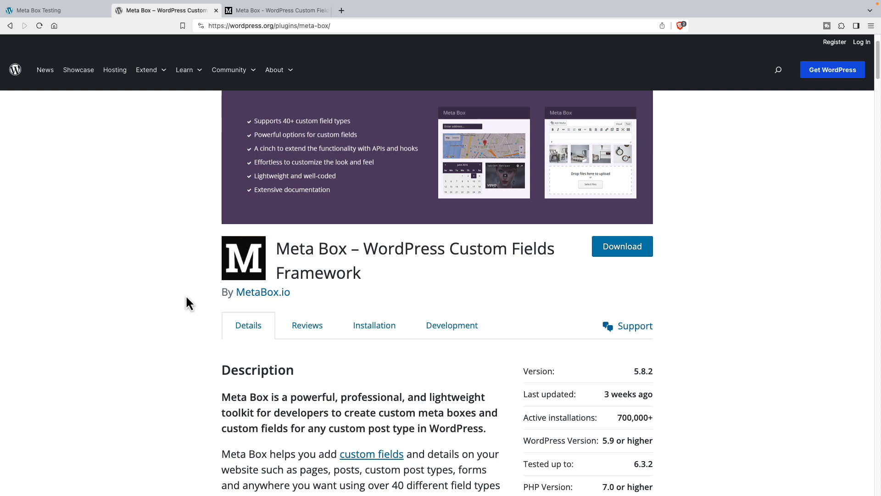
Browse the metabox.io Products page down to MB Custom Post Types & Custom Taxonomies
click(276, 11)
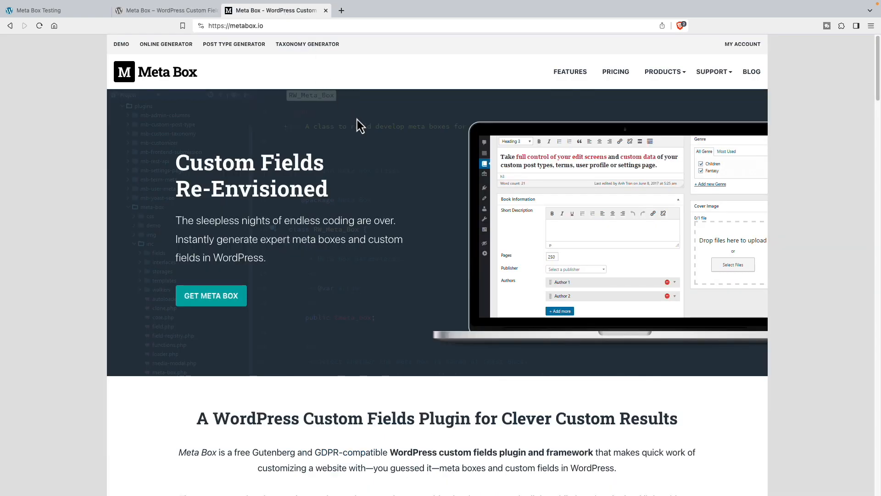
mouse_move(392, 120)
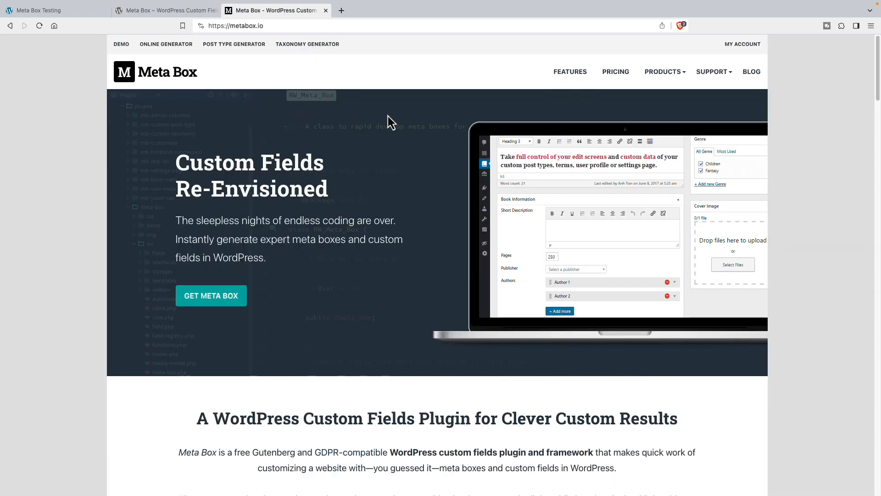
click(663, 72)
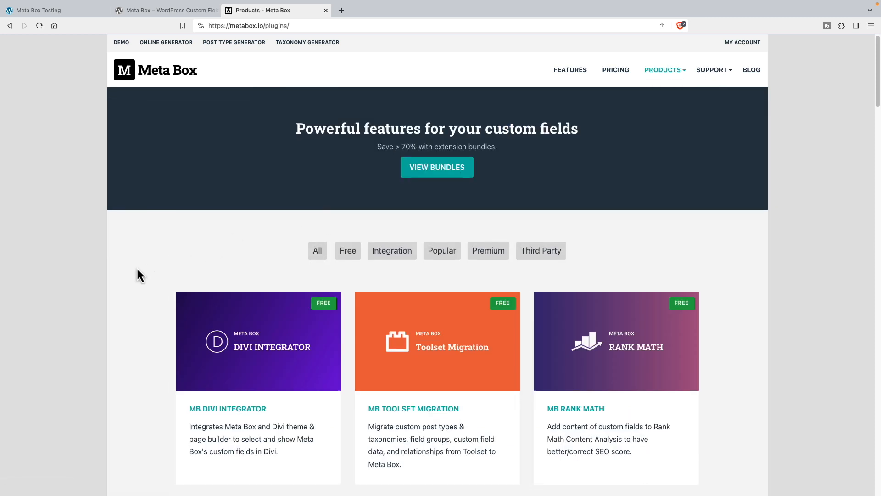
scroll(down, 3)
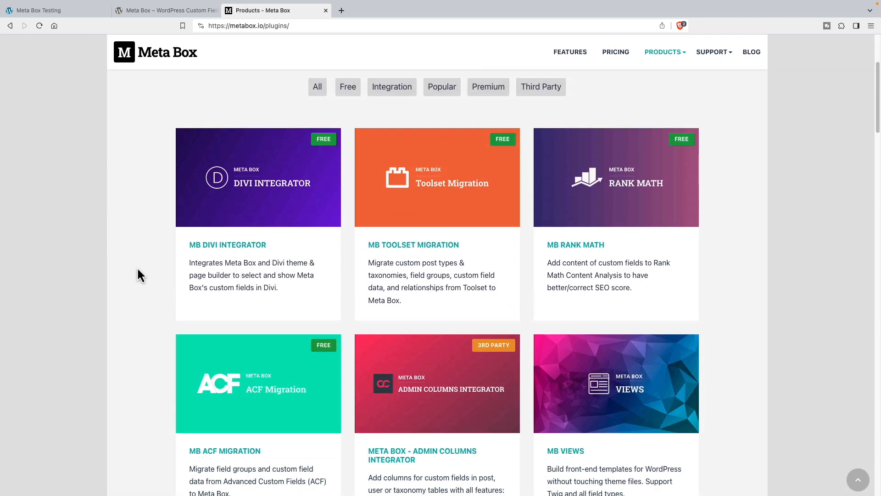
scroll(down, 3)
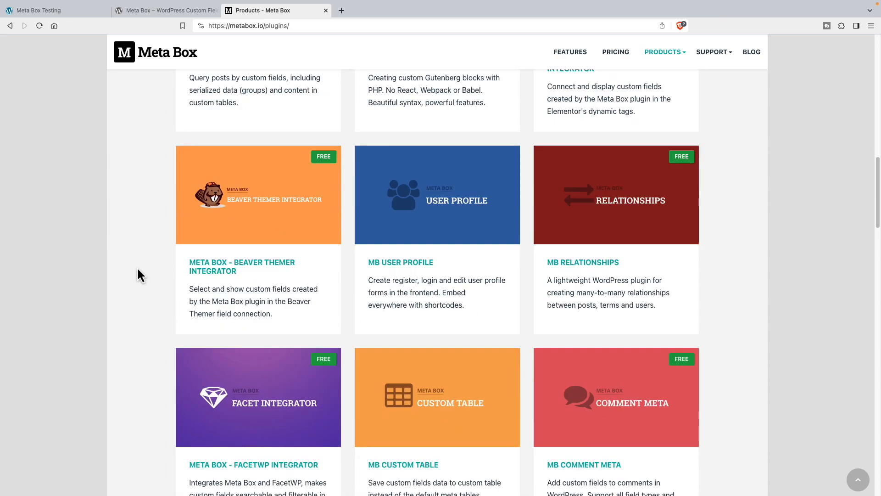
scroll(down, 3)
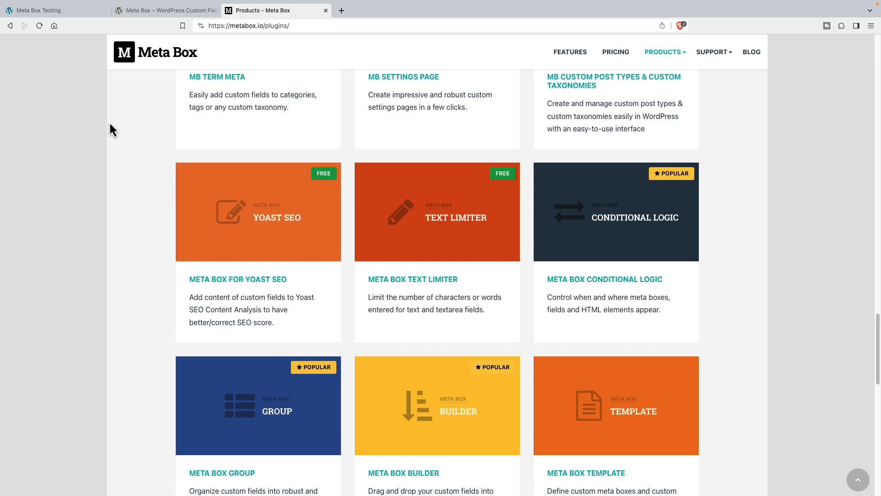
mouse_move(135, 99)
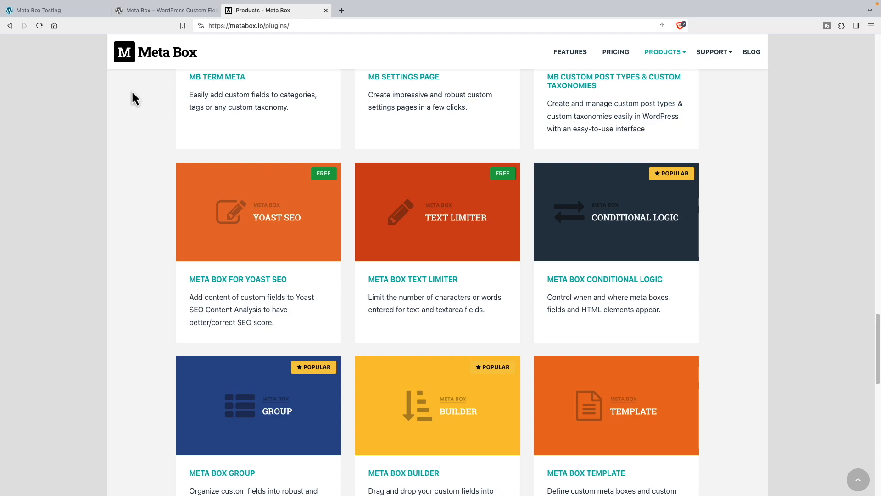
Switch the browser to the Meta Box Testing WordPress site tab
click(40, 10)
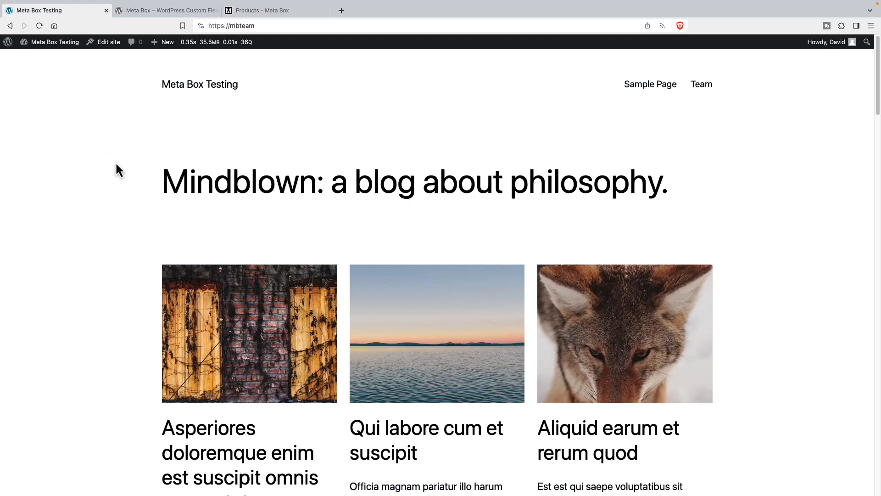
mouse_move(125, 156)
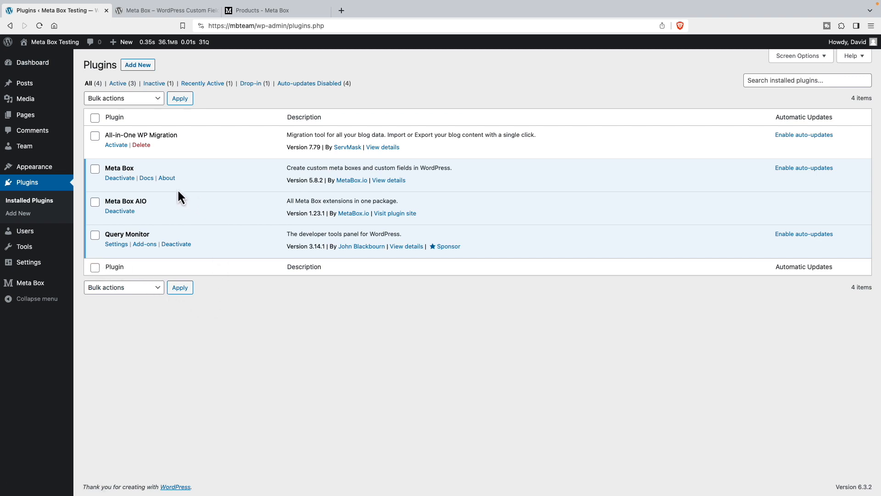
mouse_move(139, 176)
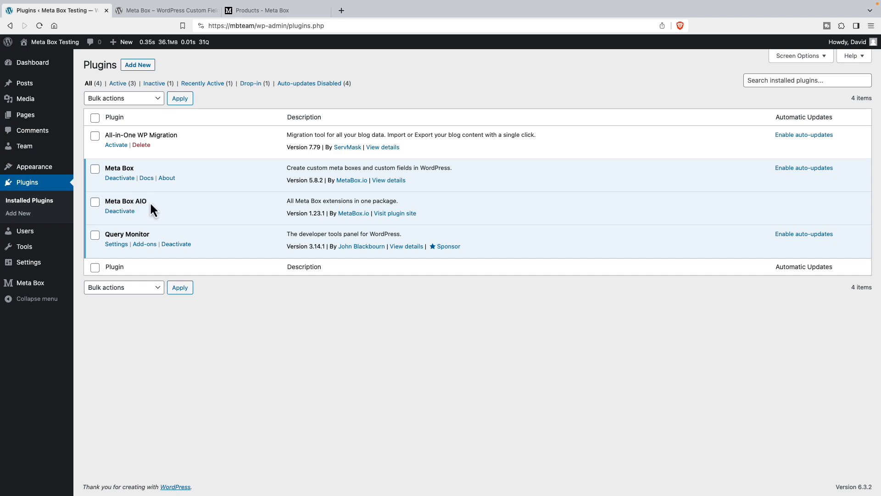
mouse_move(145, 234)
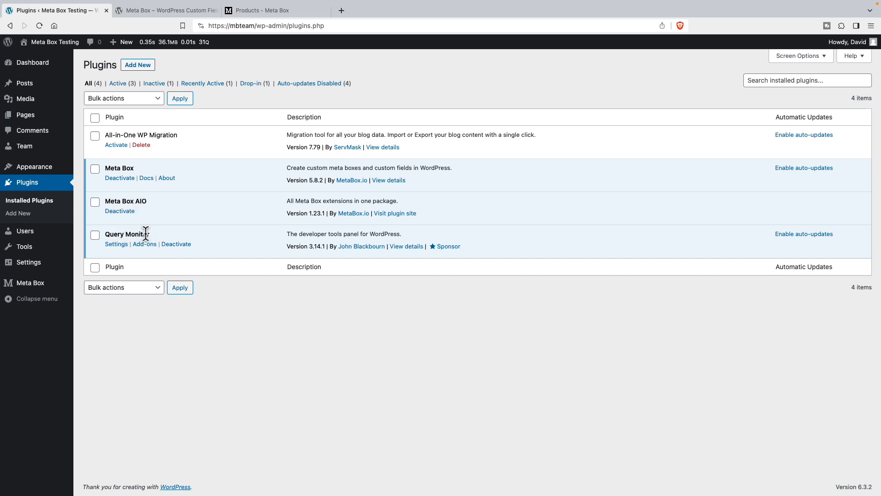
mouse_move(124, 247)
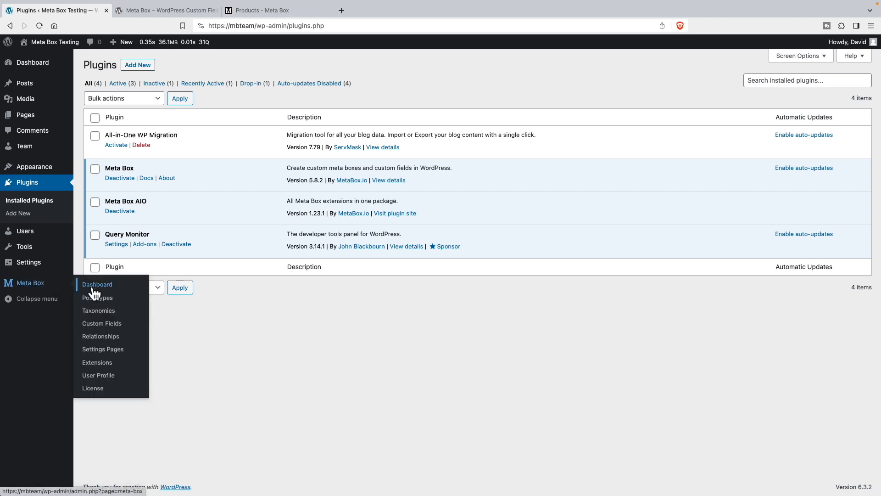
mouse_move(97, 362)
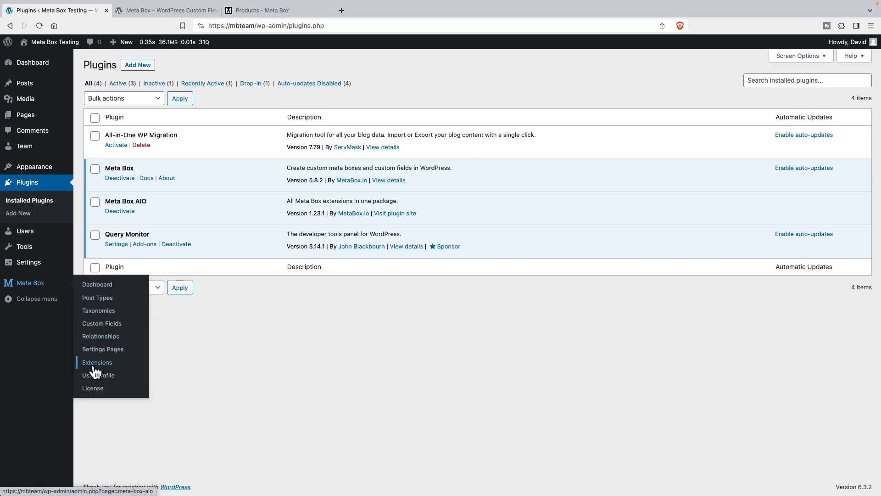
mouse_move(96, 284)
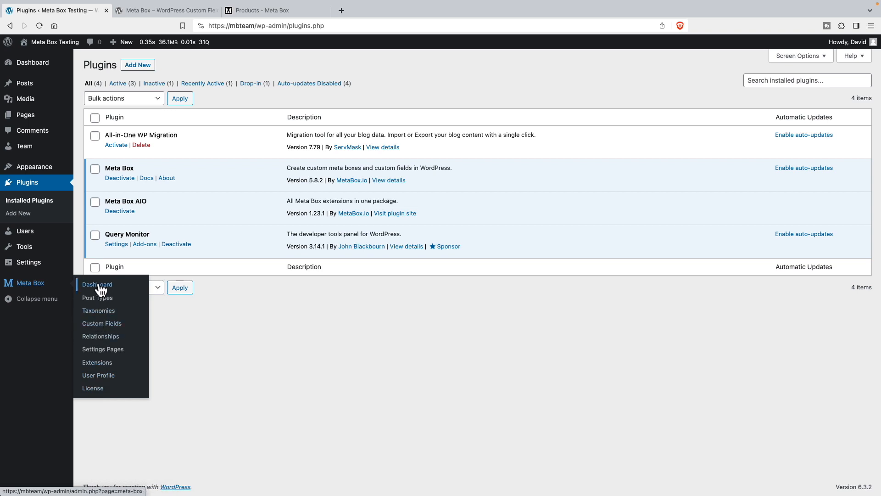
Review the Meta Box AIO Available Extensions list down to Save Changes
click(97, 362)
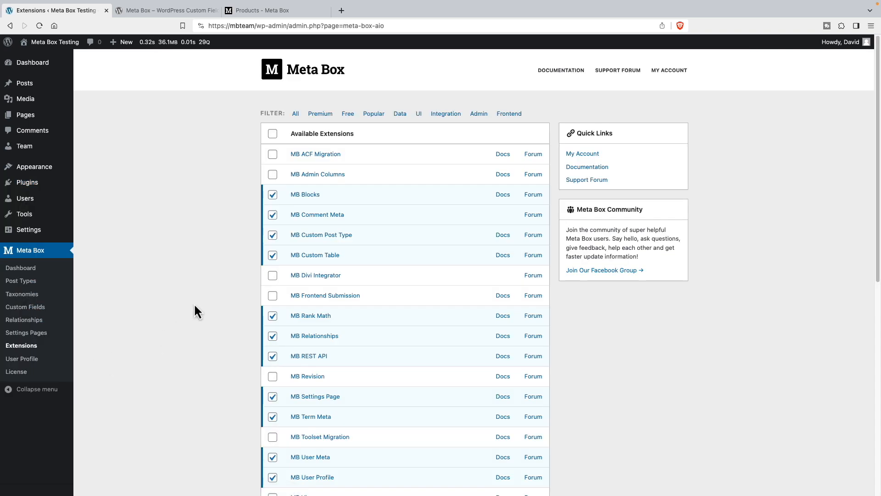
scroll(down, 3)
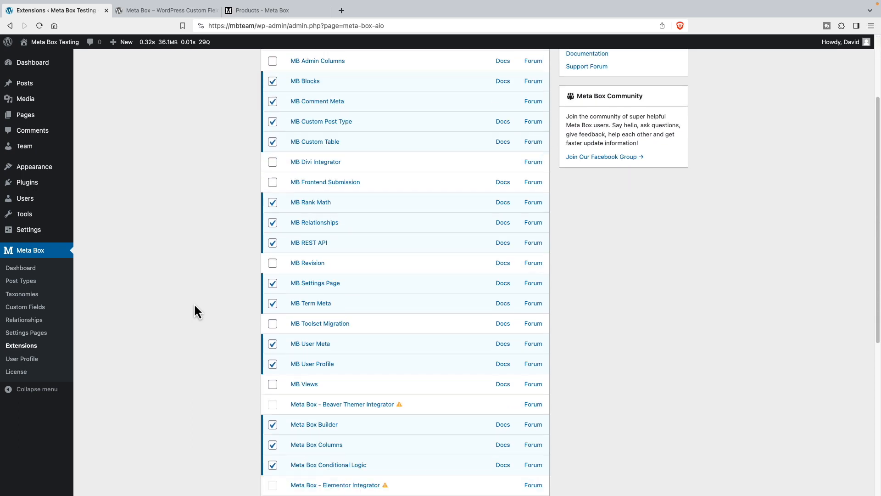
scroll(down, 3)
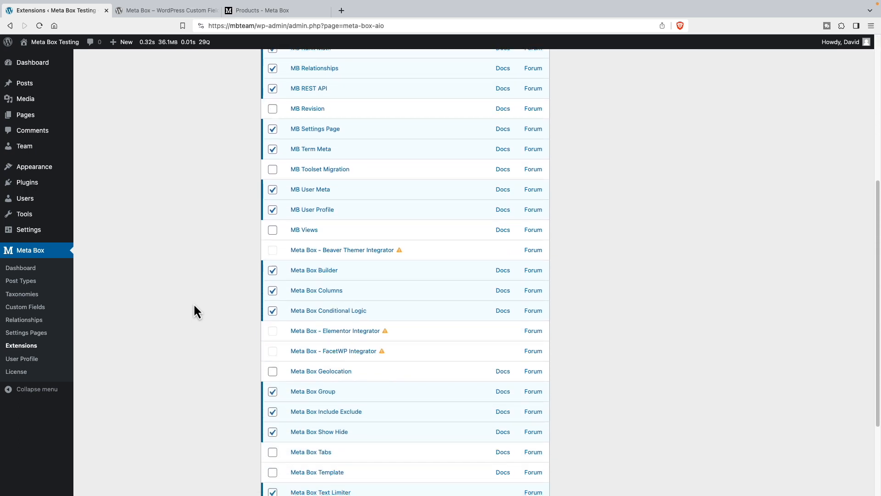
scroll(down, 3)
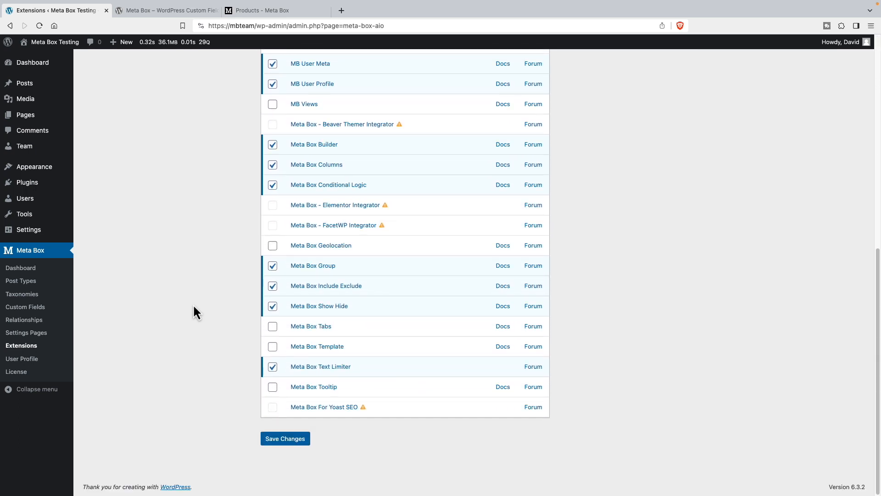
scroll(down, 3)
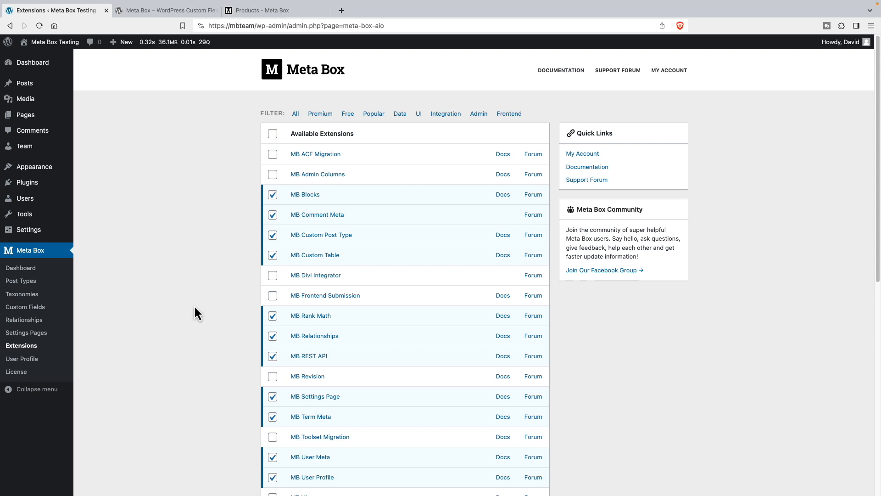
mouse_move(21, 281)
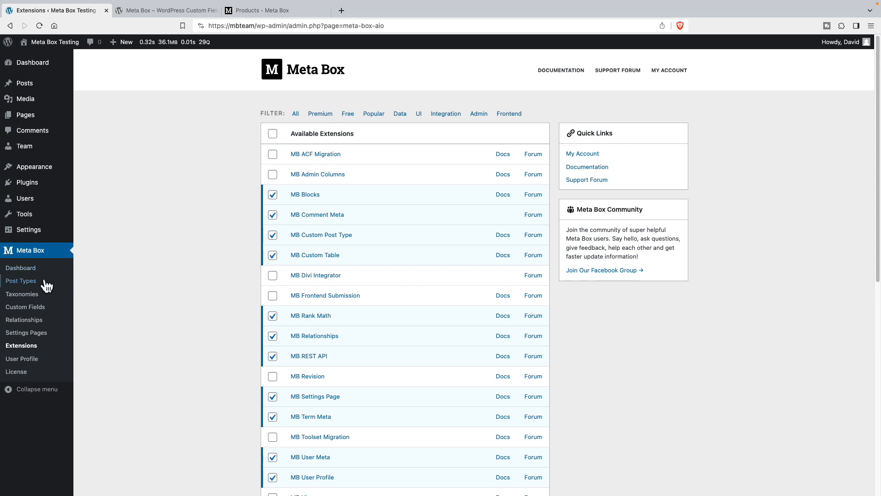
click(21, 281)
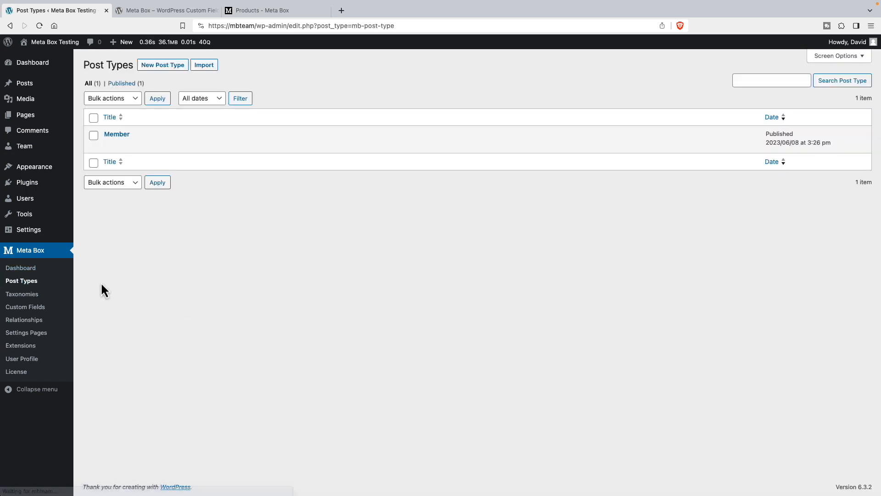
mouse_move(116, 134)
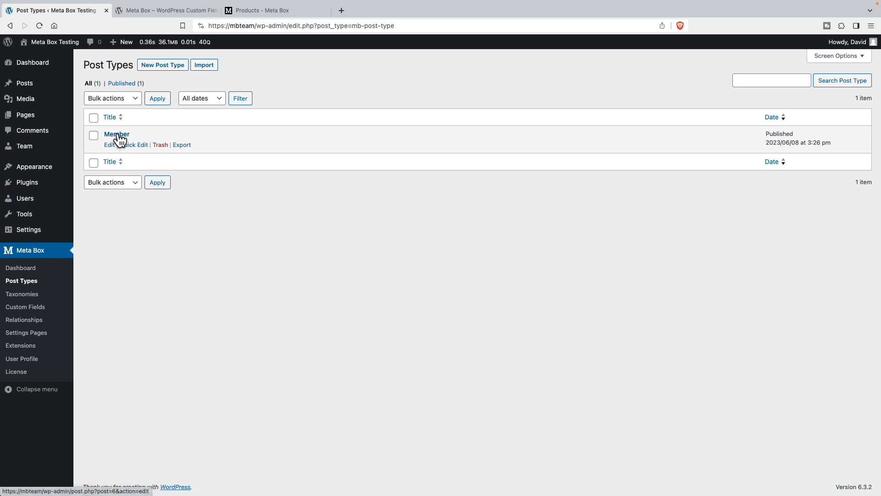
click(25, 306)
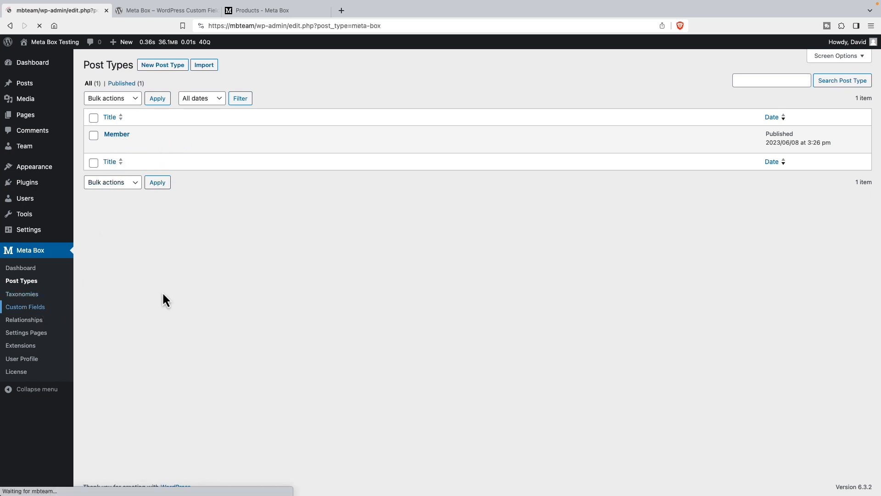
click(25, 307)
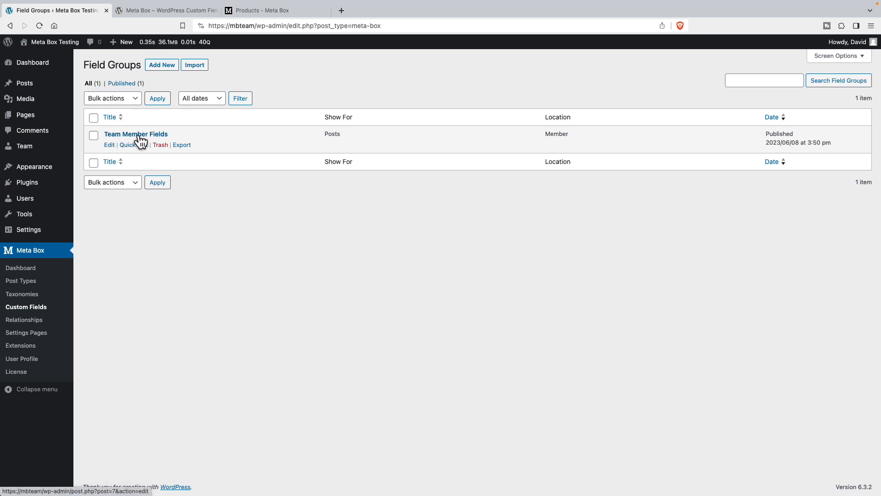
click(136, 134)
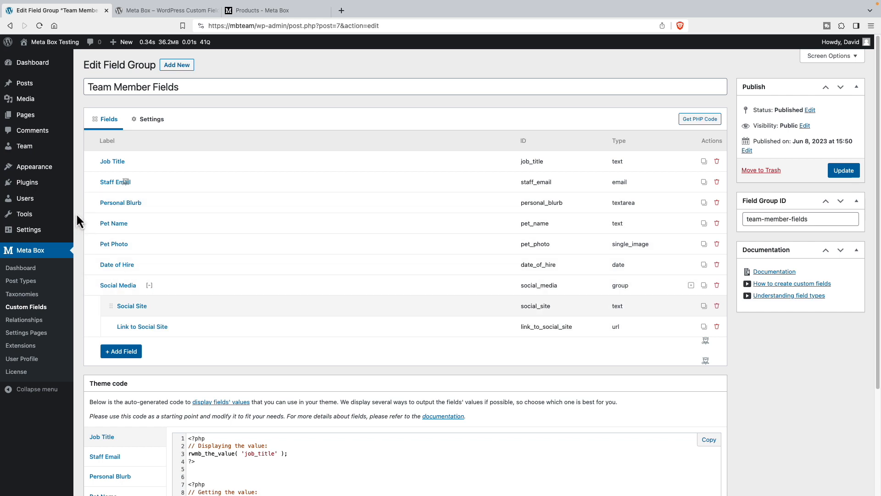
mouse_move(24, 146)
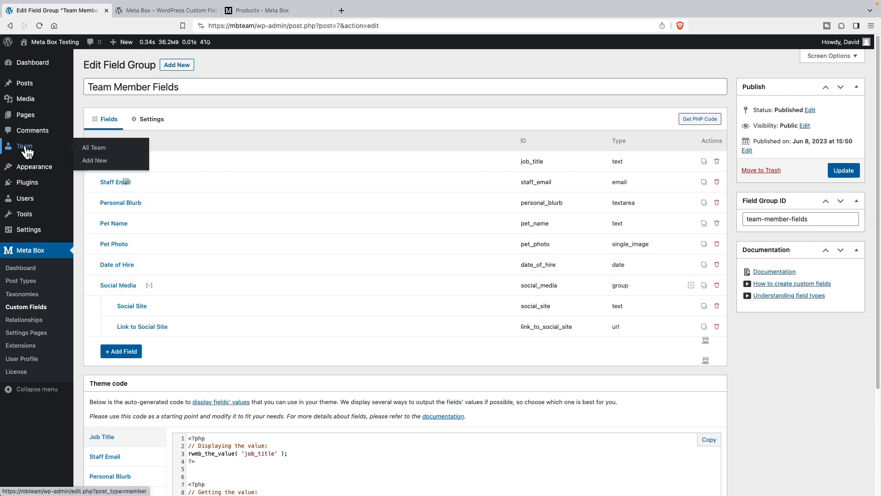
Edit the first Team member and view the filled Team Member Fields box
click(94, 147)
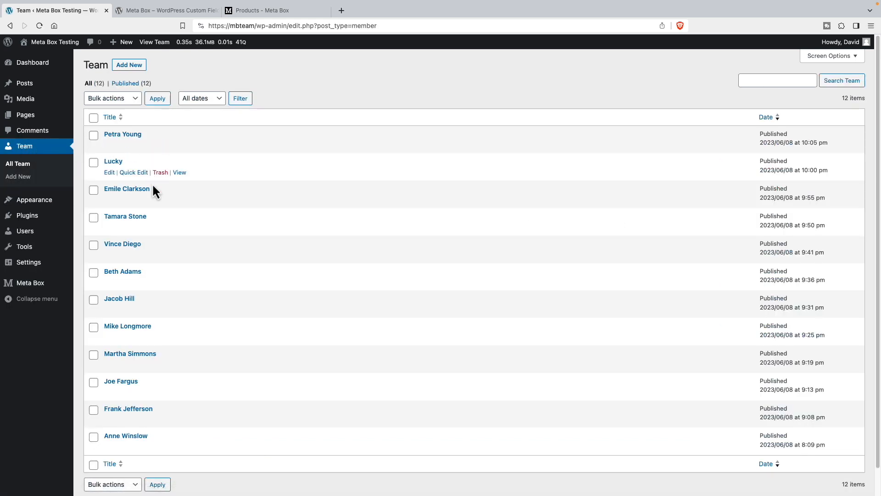
mouse_move(122, 134)
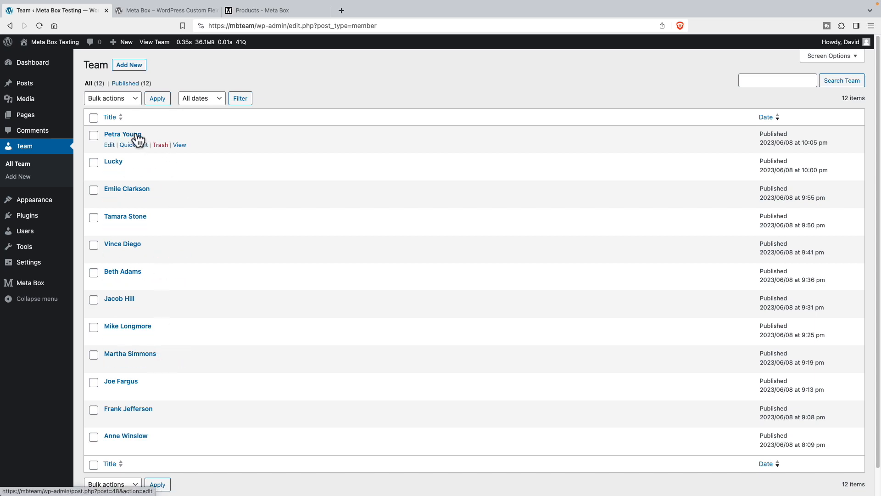
click(122, 134)
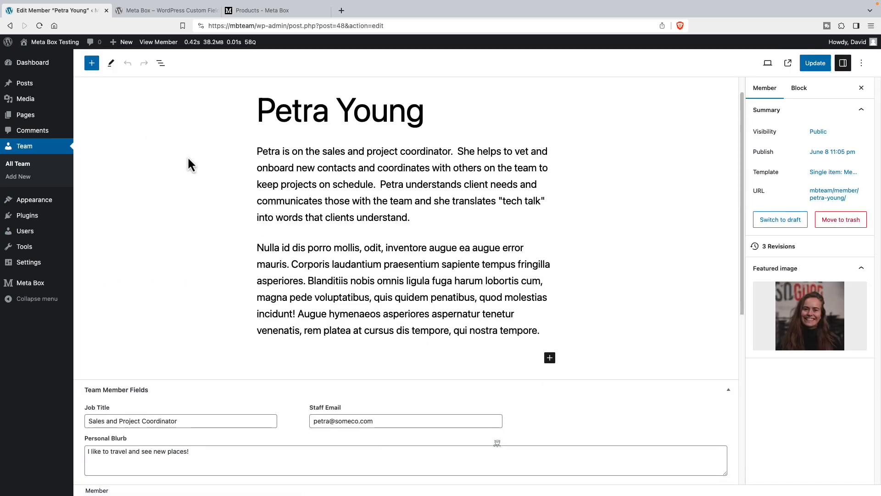
scroll(down, 3)
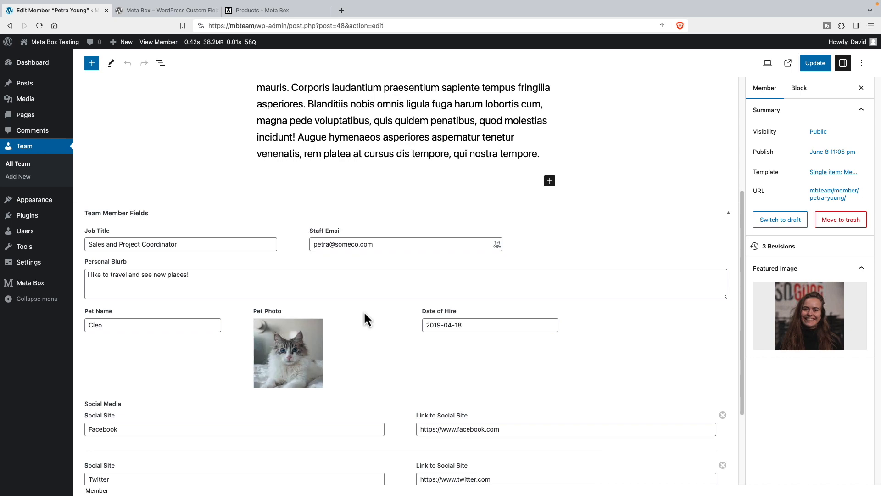
scroll(down, 3)
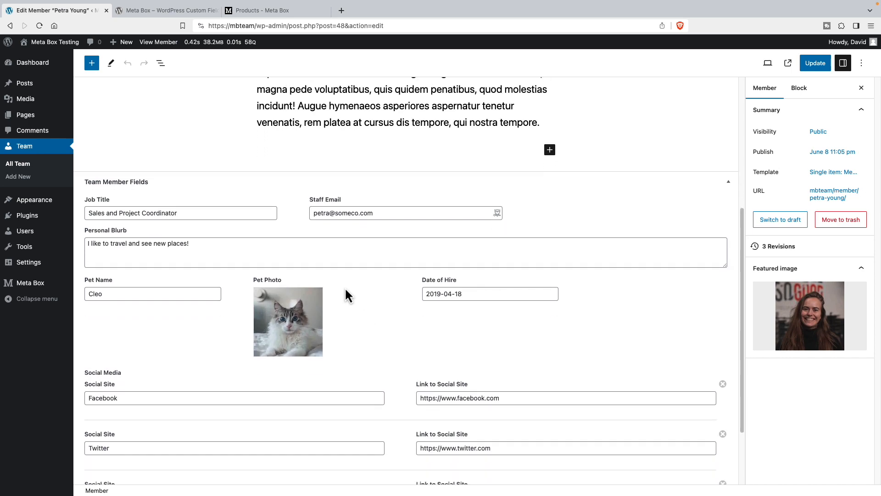
click(49, 41)
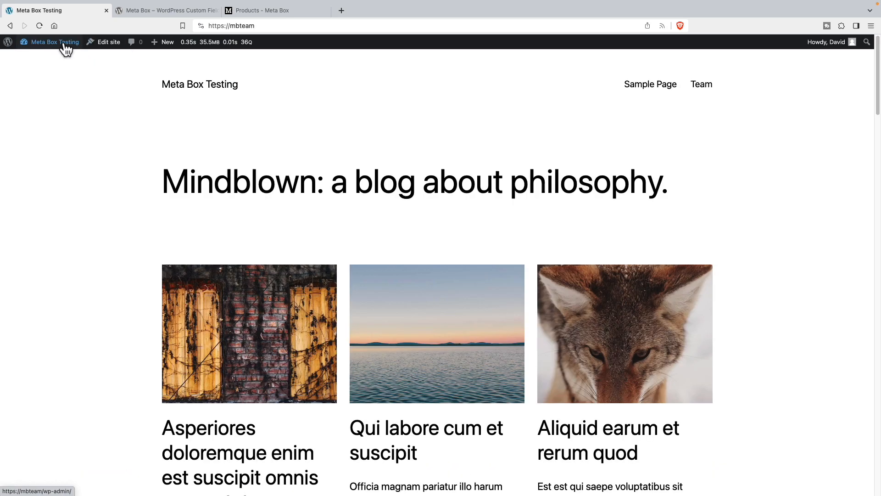
click(701, 83)
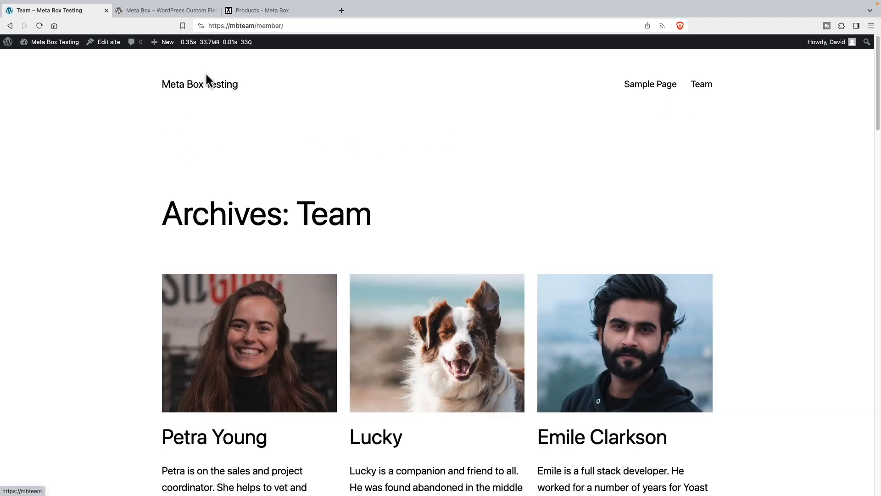
mouse_move(206, 70)
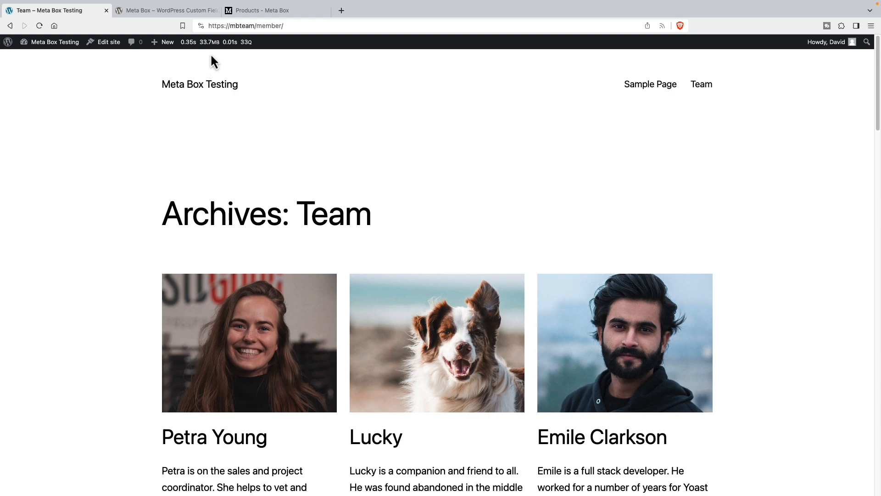
scroll(down, 3)
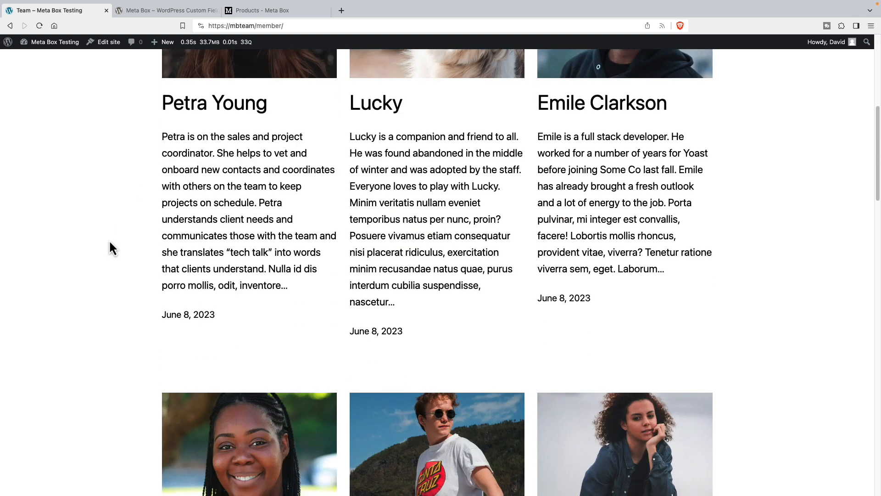
scroll(down, 3)
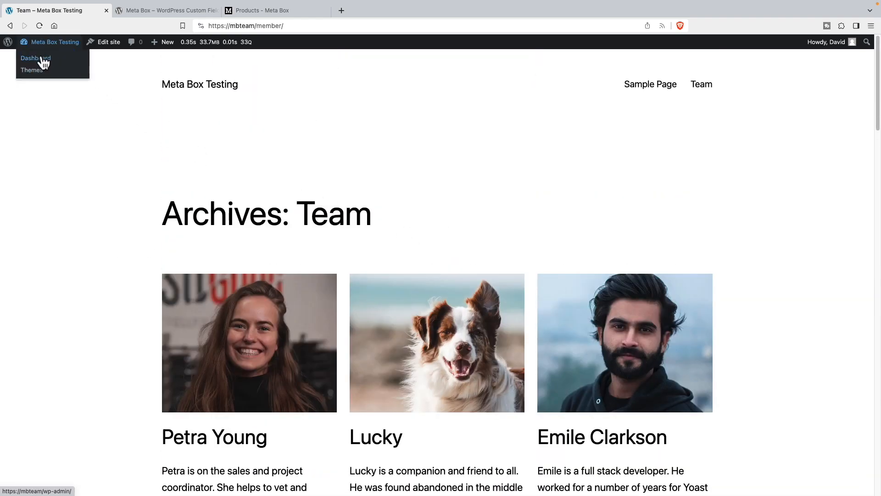
Go via the dashboard to Meta Box Post Types and edit the Member post type
click(35, 58)
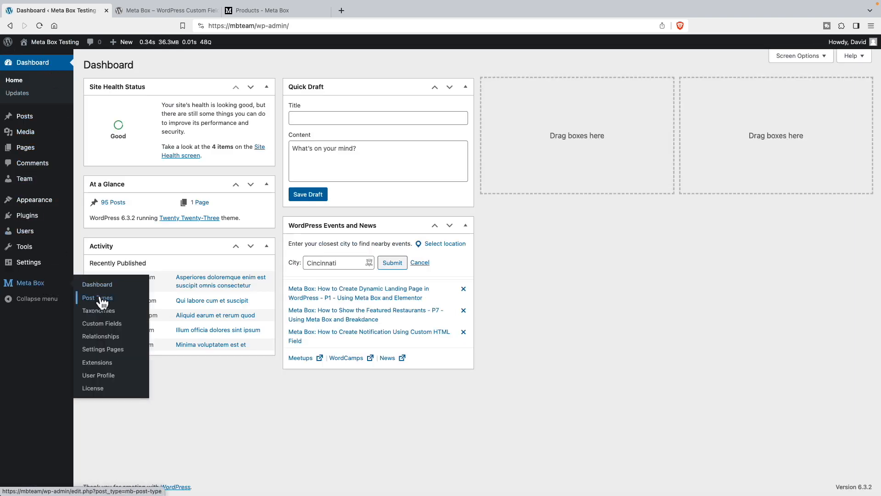
click(97, 297)
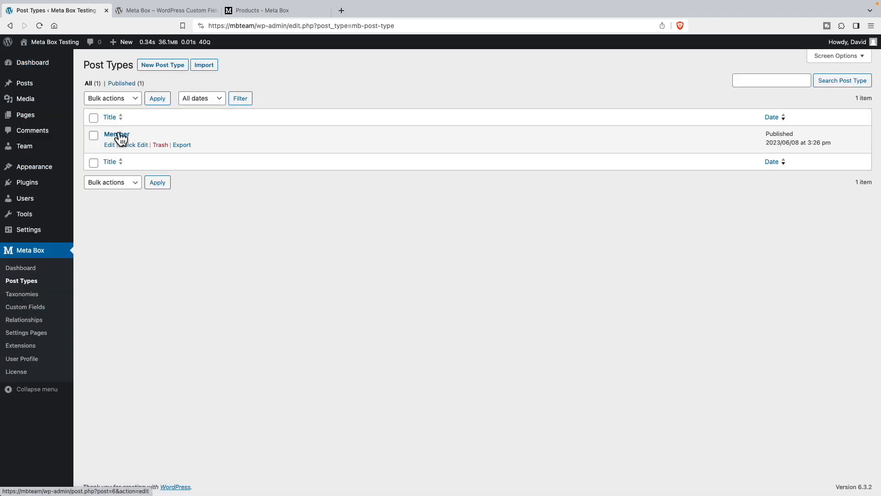
click(117, 135)
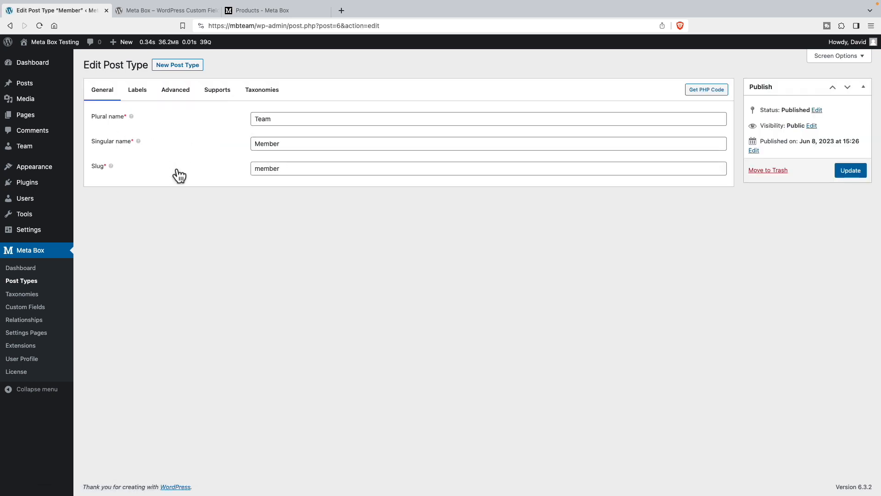
mouse_move(131, 143)
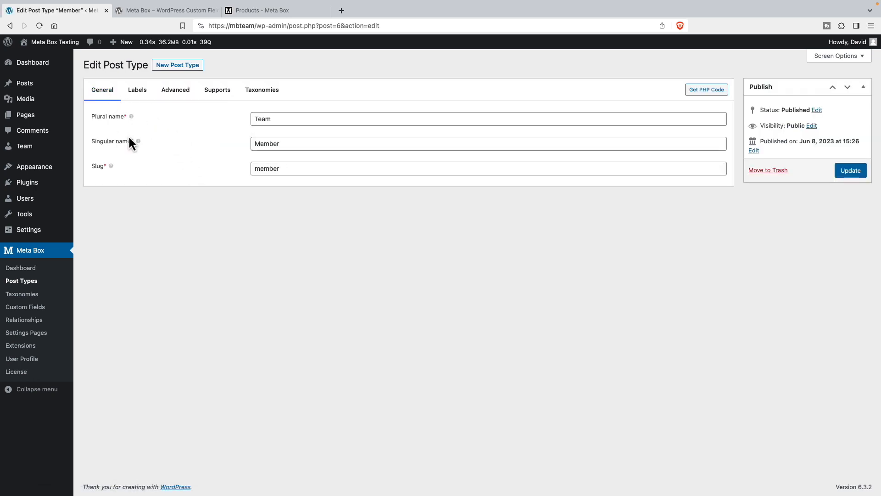
mouse_move(137, 146)
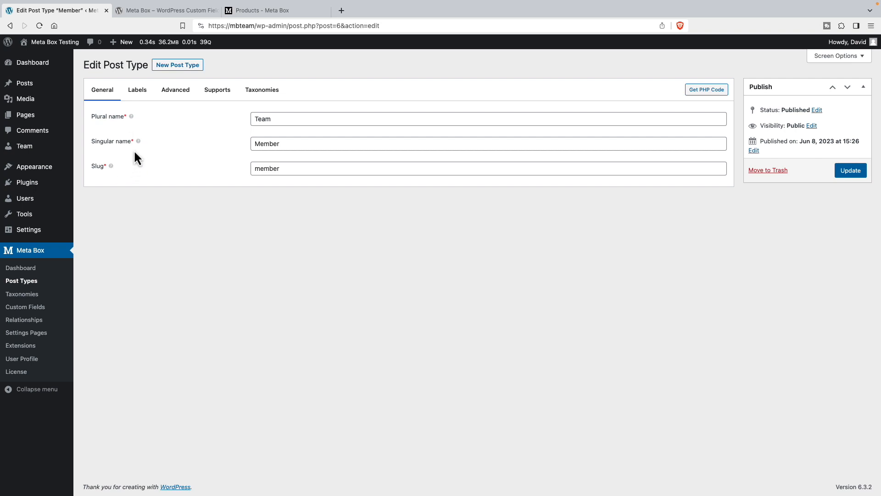
mouse_move(141, 119)
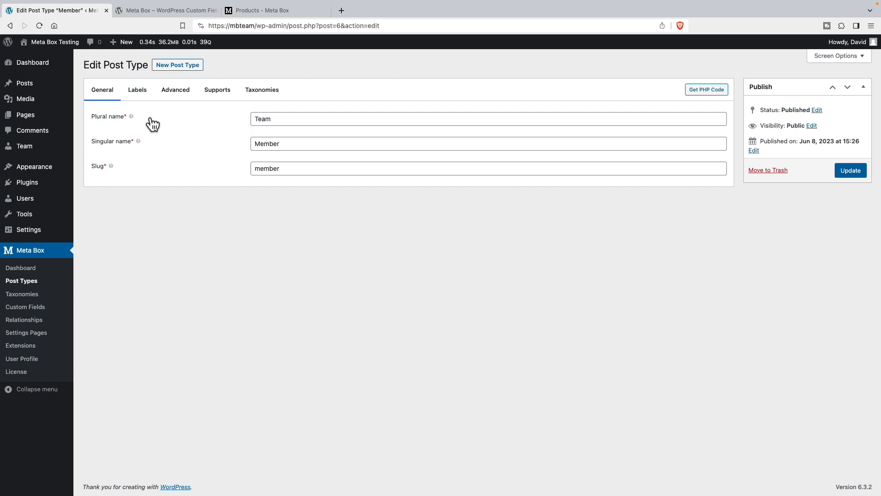
mouse_move(227, 114)
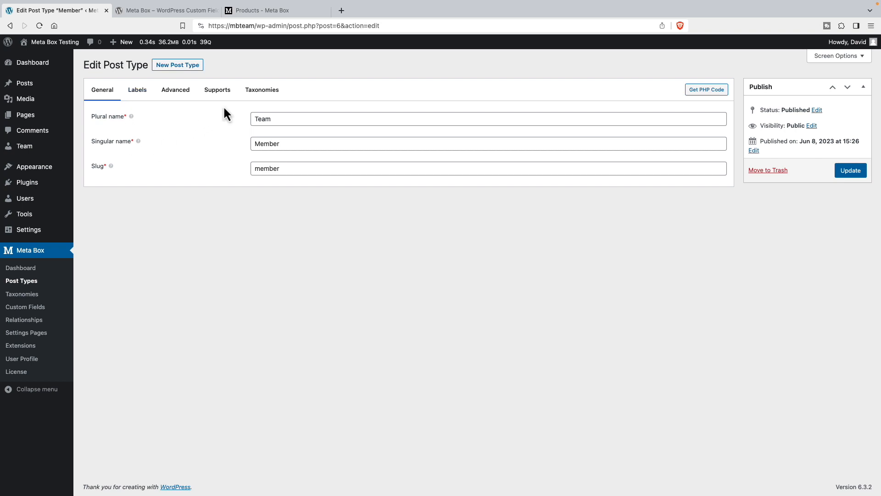
Review the Member post type's Labels, Advanced, Supports and Taxonomies settings
click(137, 89)
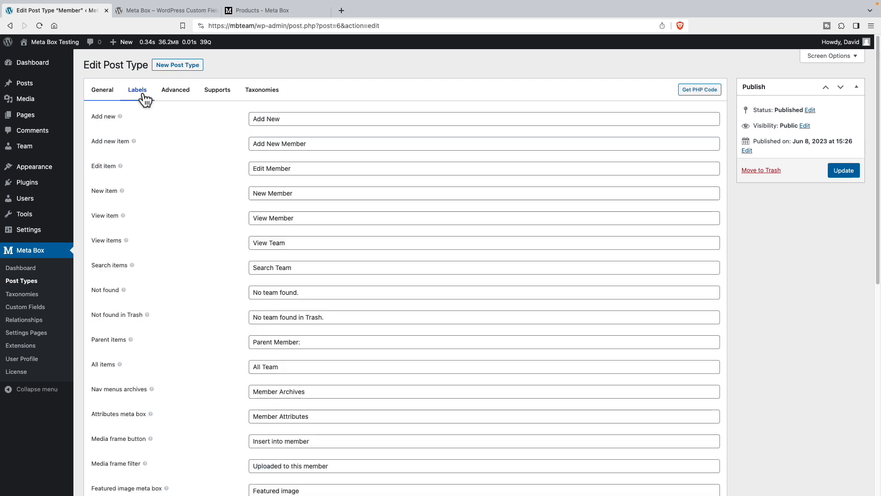
click(176, 90)
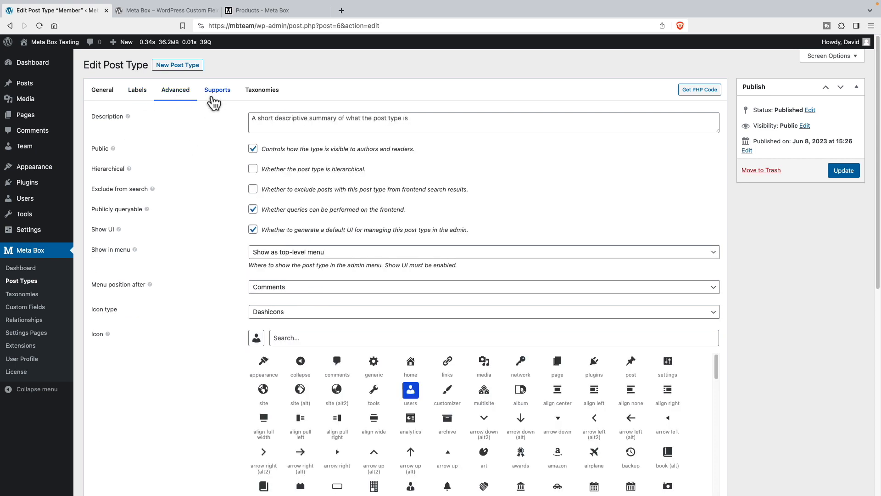
click(216, 90)
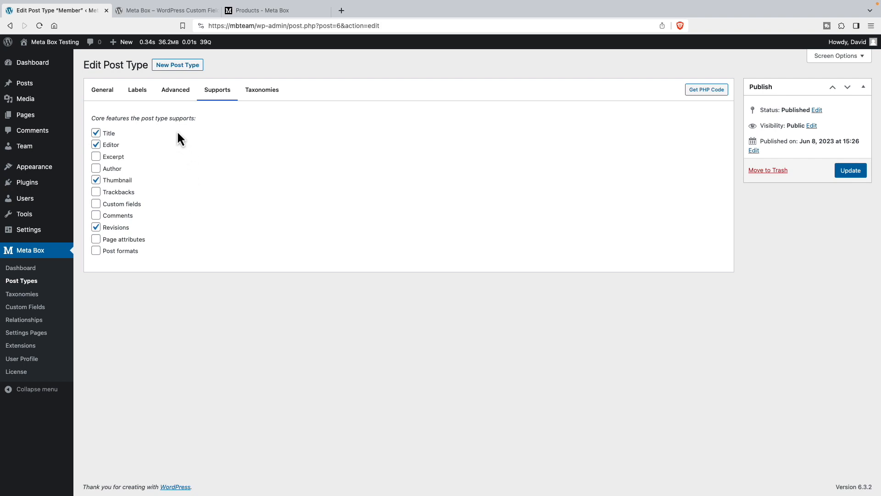
click(262, 90)
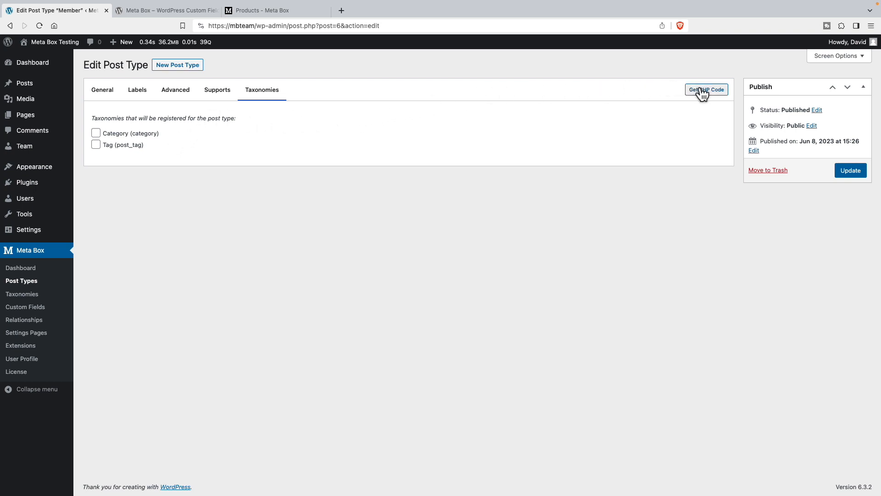
mouse_move(706, 94)
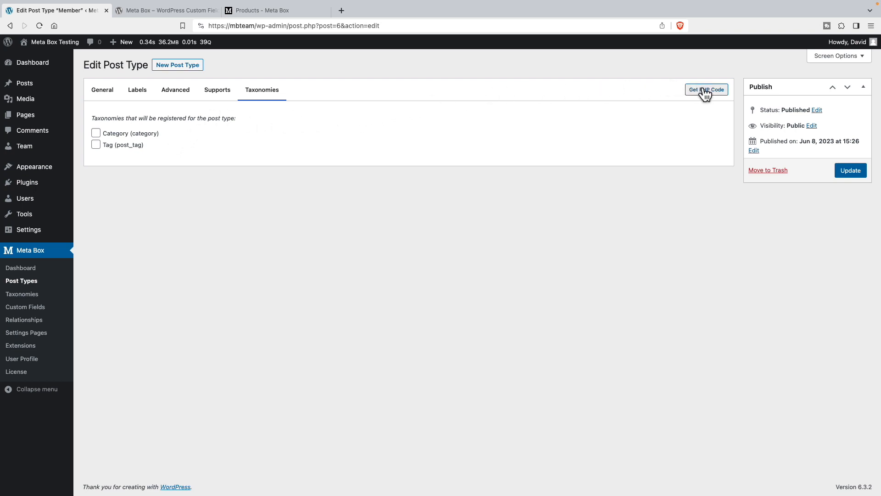
Get the Member post type's PHP code and enter dcm as its text domain
click(707, 90)
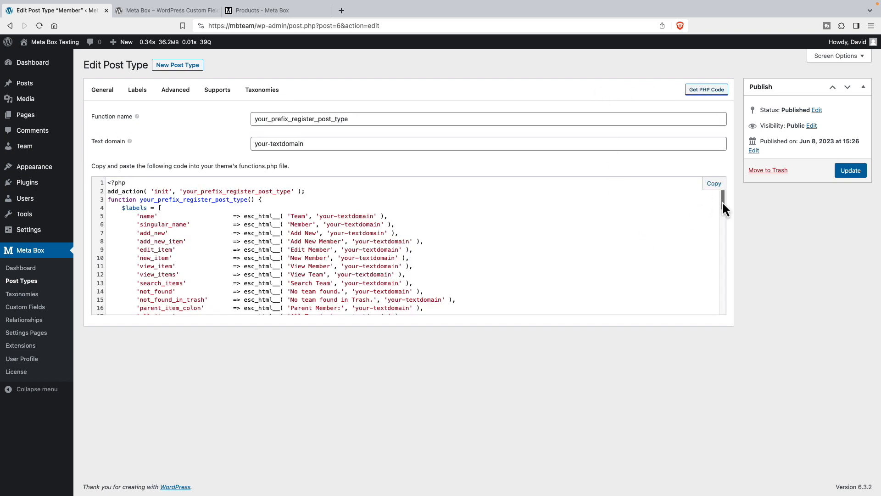
scroll(down, 3)
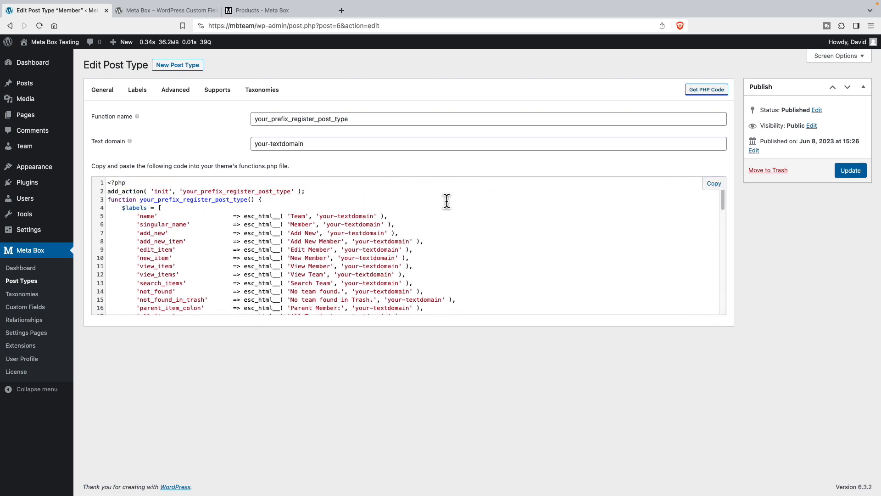
mouse_move(219, 119)
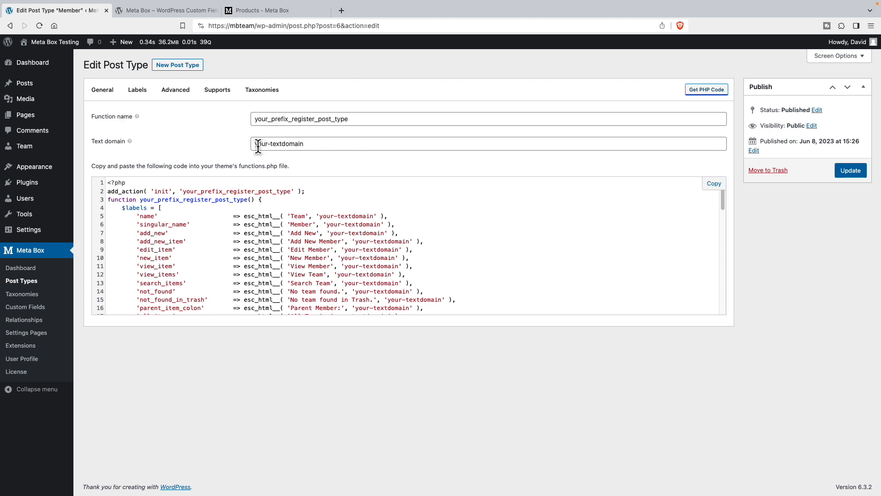
mouse_move(283, 125)
text(team)
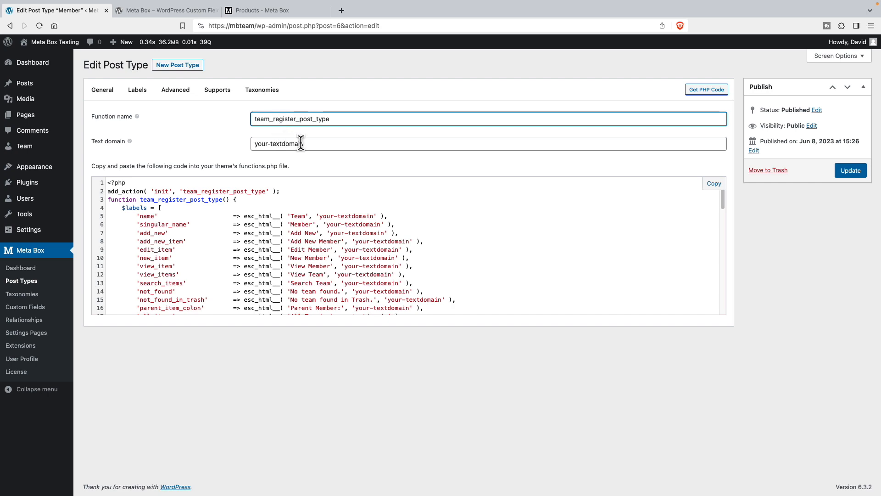
text(dcm-textdomain)
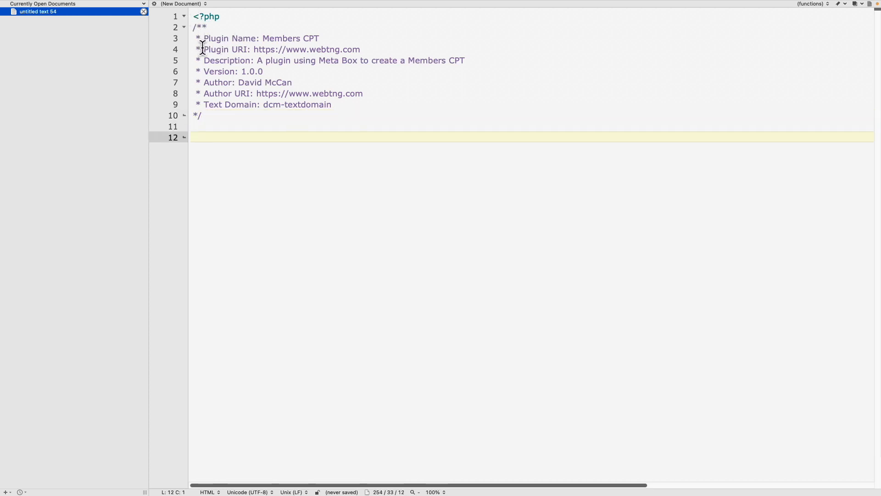
mouse_move(222, 115)
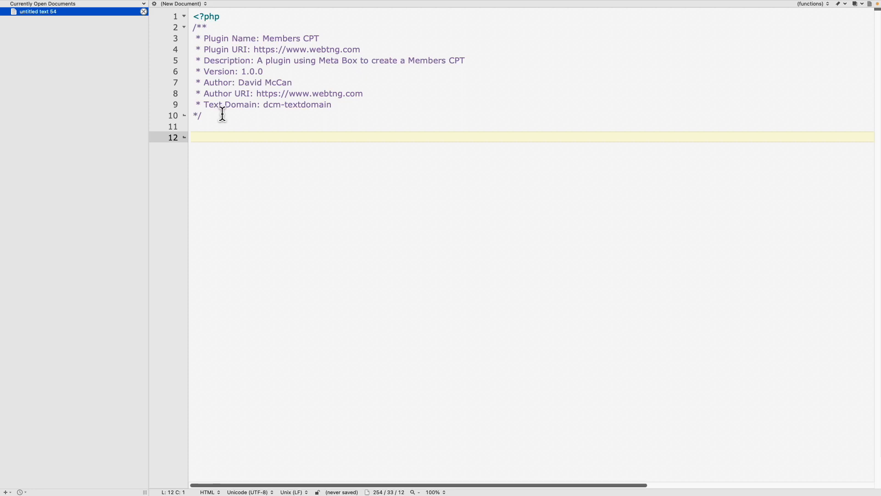
mouse_move(238, 41)
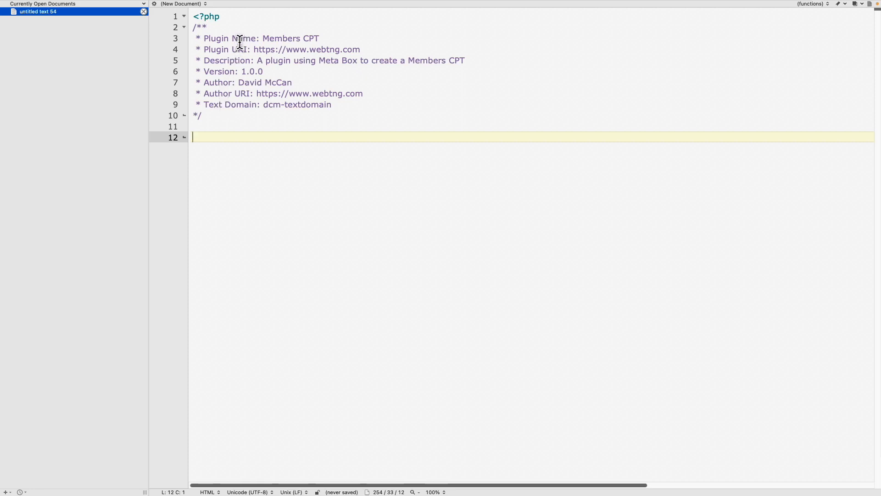
mouse_move(264, 39)
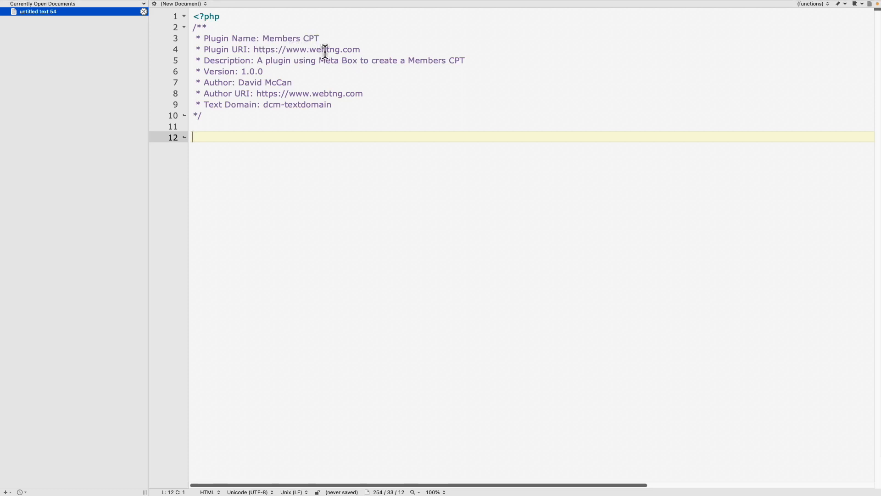
mouse_move(260, 61)
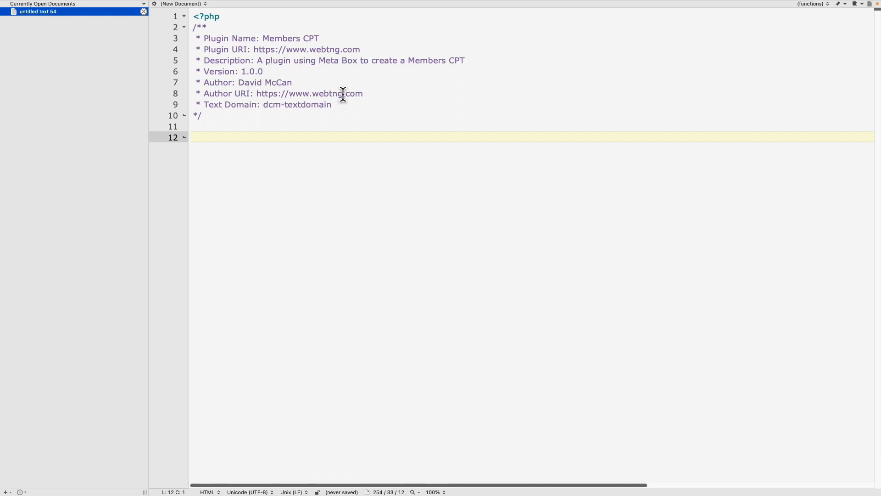
mouse_move(279, 107)
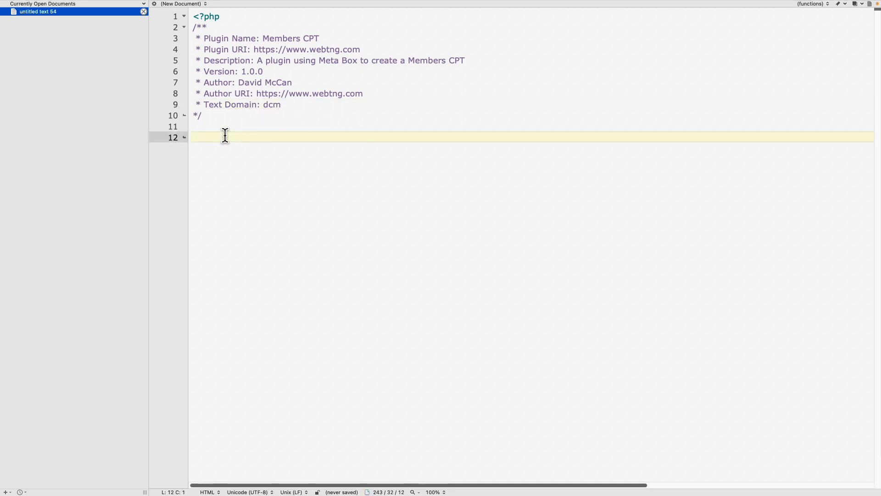
mouse_move(270, 277)
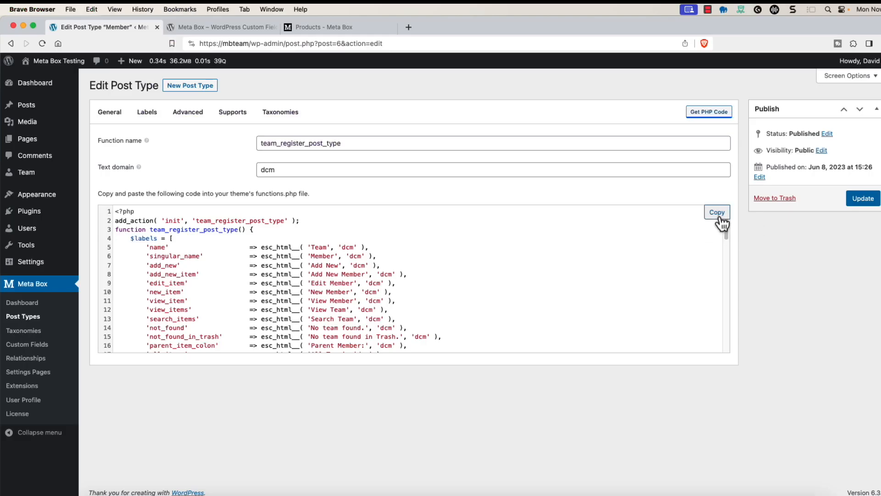
Copy the team_register_post_type code and paste it under the Members CPT header
click(717, 212)
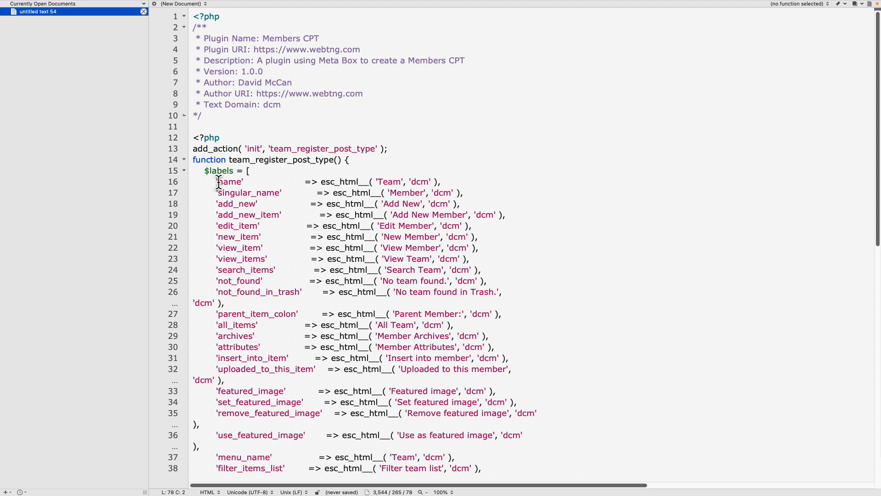
click(121, 6)
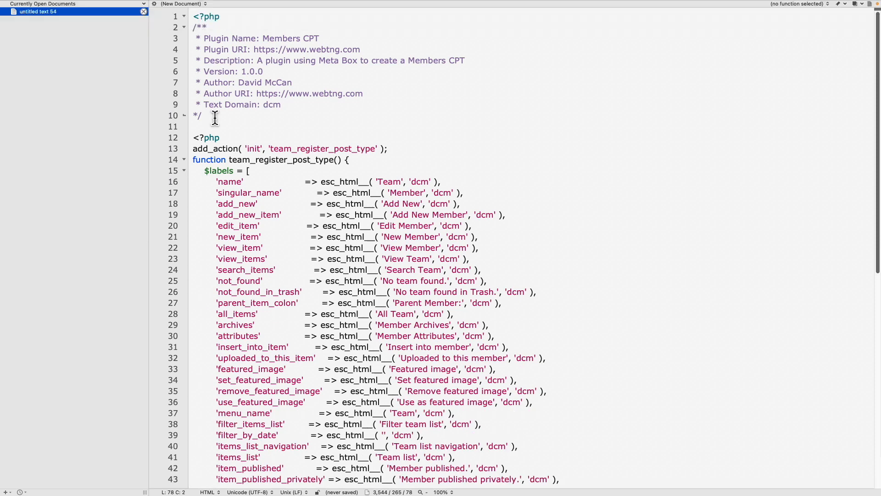
mouse_move(205, 16)
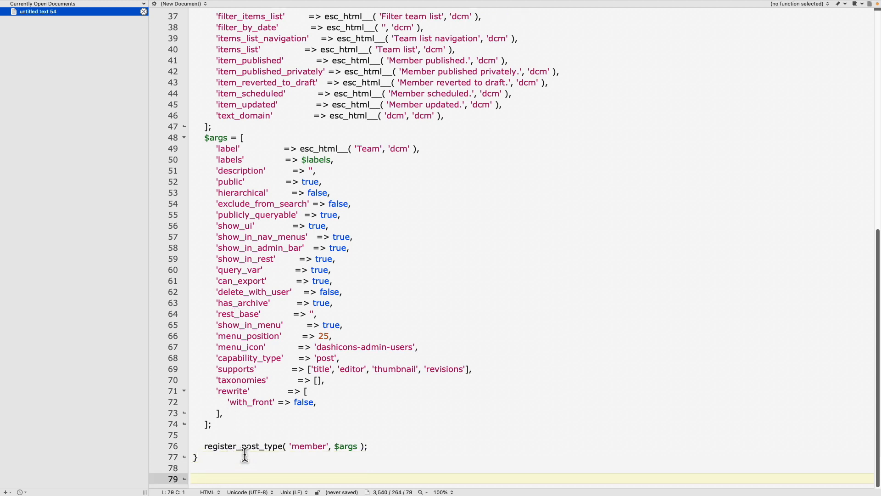
mouse_move(273, 430)
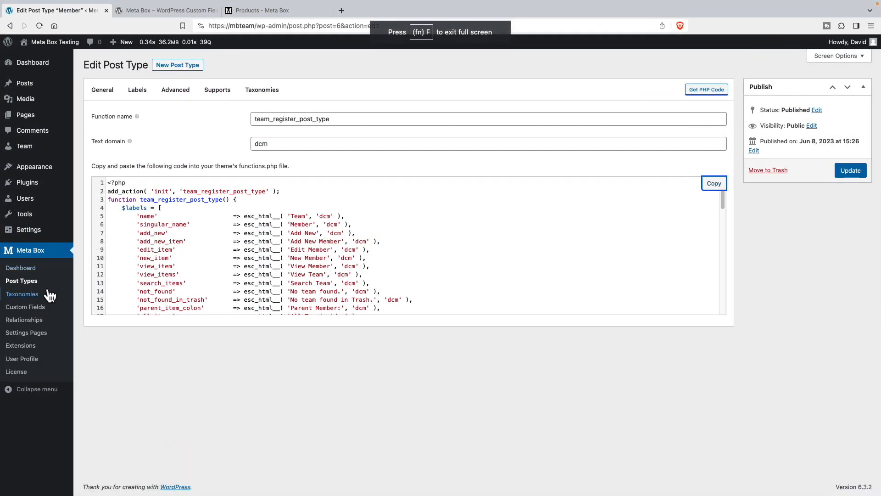
Go to the Team Member Fields custom field group and request its PHP code
click(26, 307)
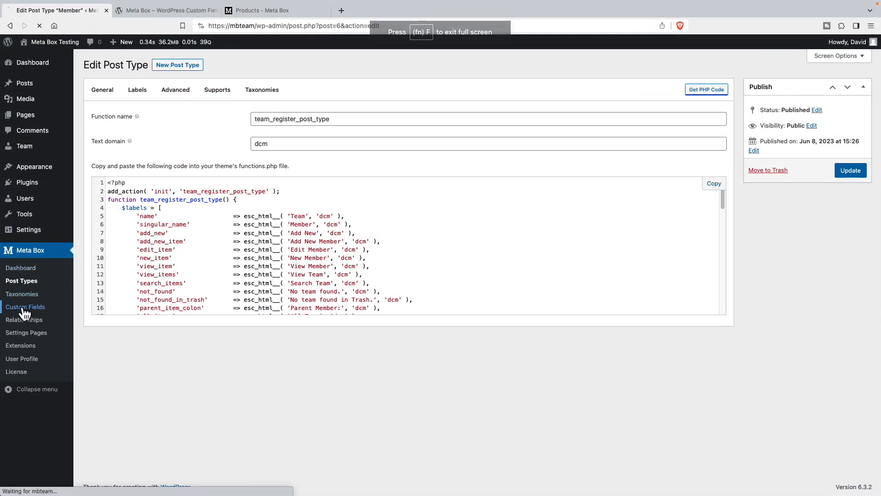
click(26, 307)
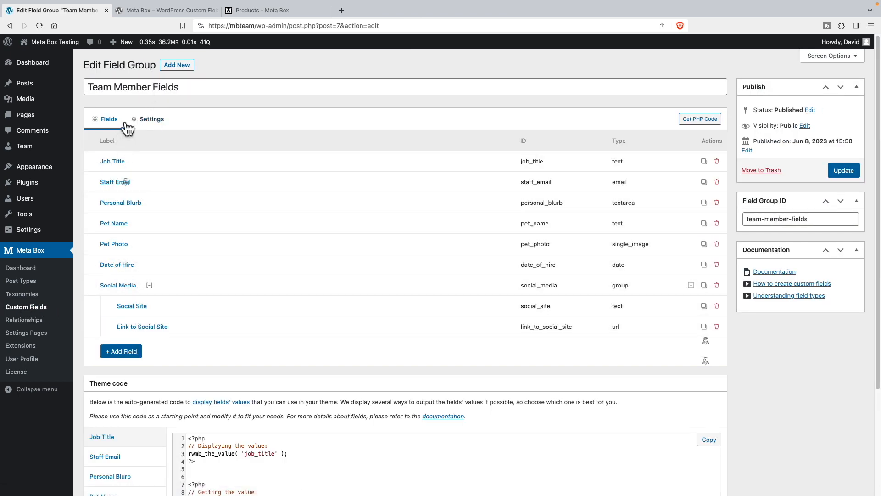
mouse_move(699, 119)
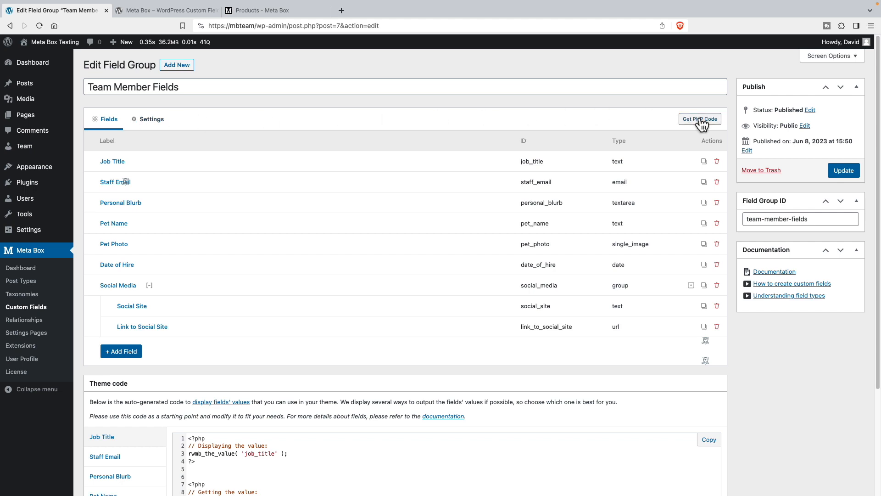
click(700, 119)
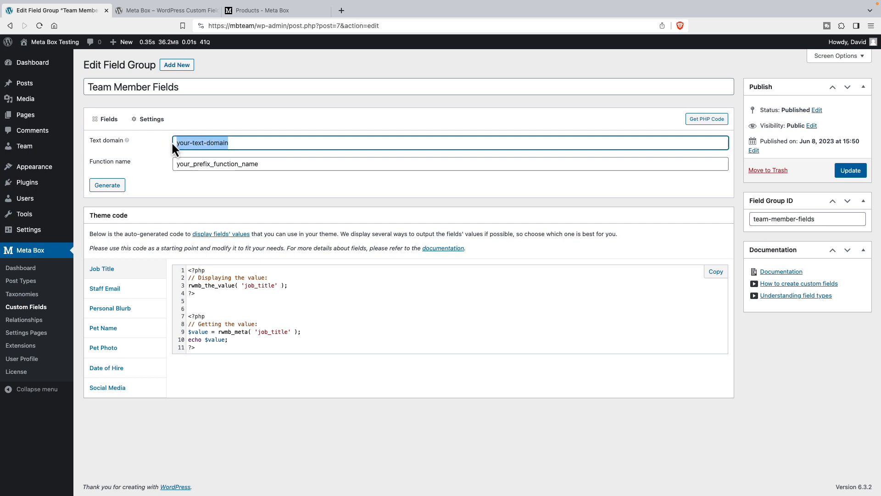
Generate the code with text domain dcm and function name add_team_member_fields
text(dcm)
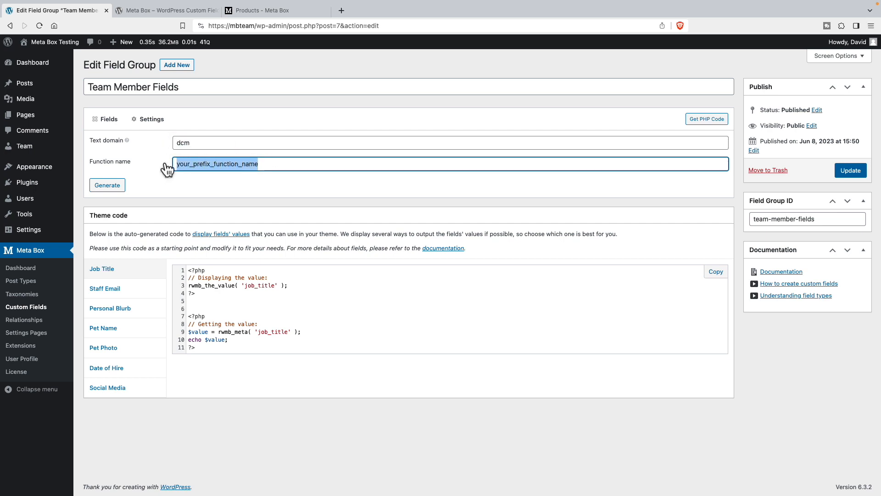
text(add_team_member)
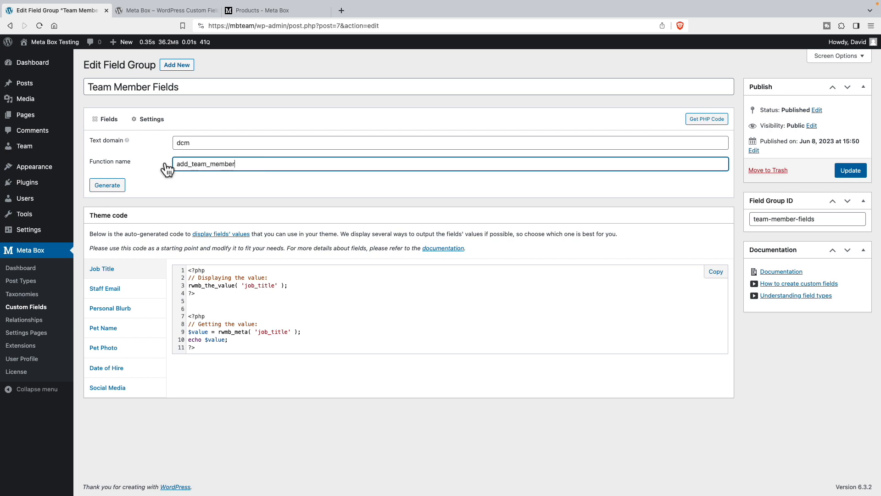
text(_fields)
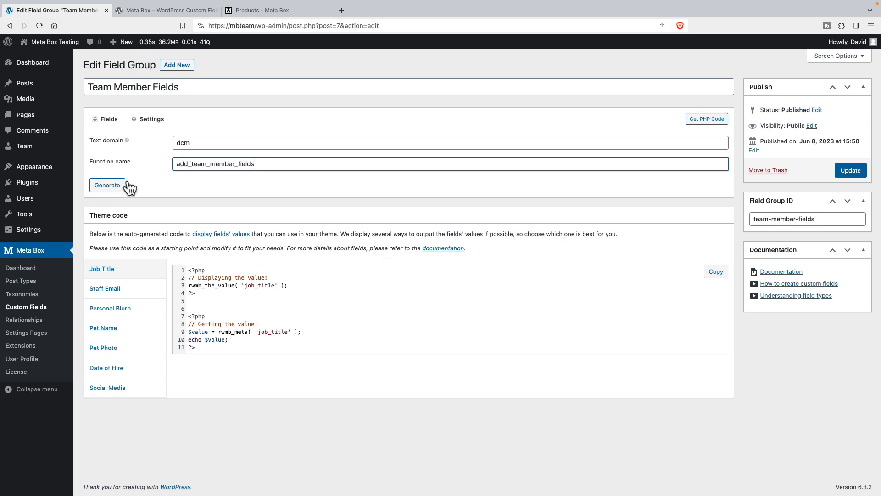
click(106, 186)
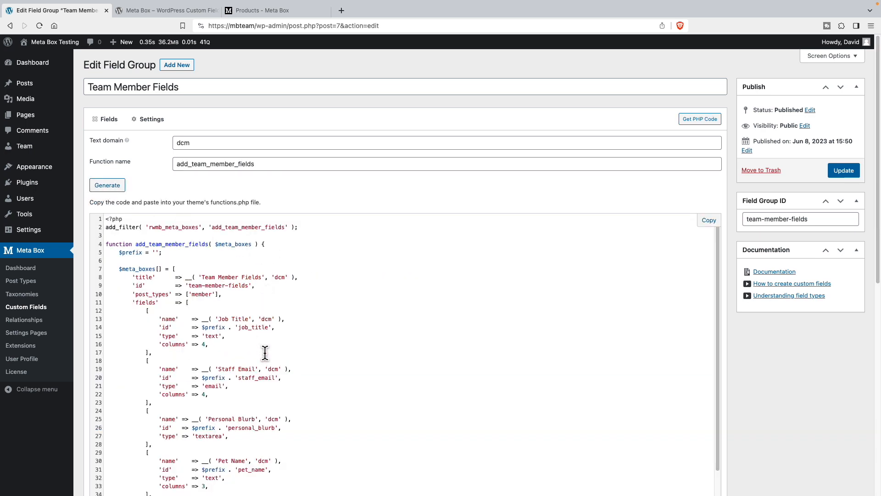
scroll(down, 3)
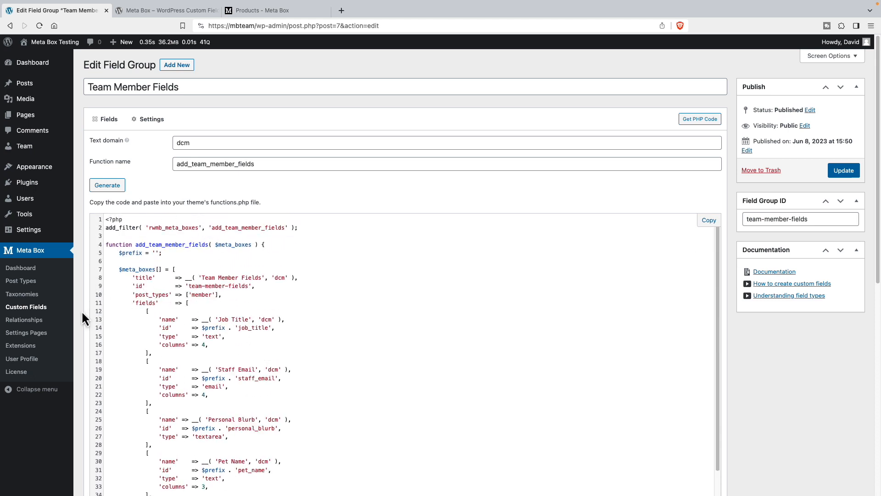
mouse_move(577, 275)
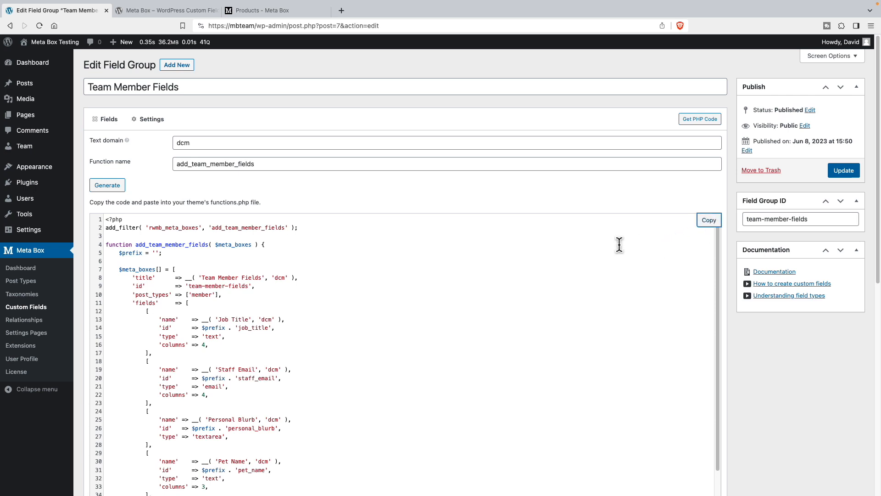
mouse_move(56, 41)
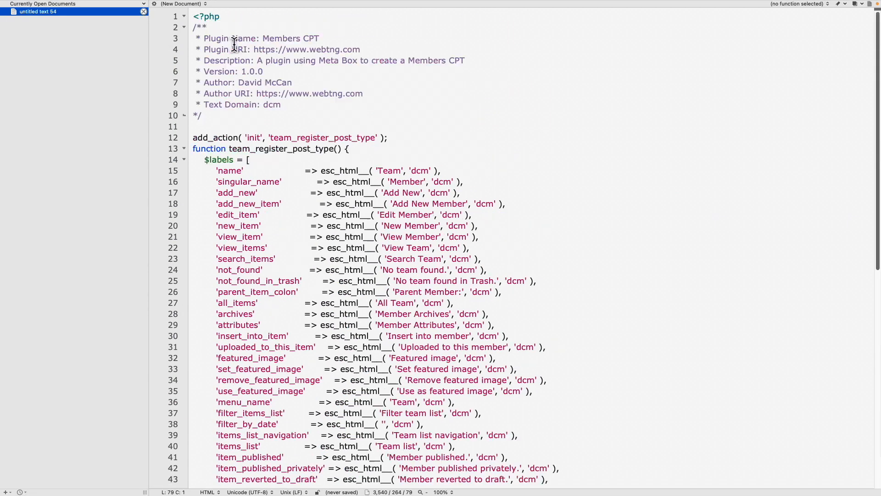
Move to the end of the plugin file in BBEdit where the field group code goes
scroll(down, 3)
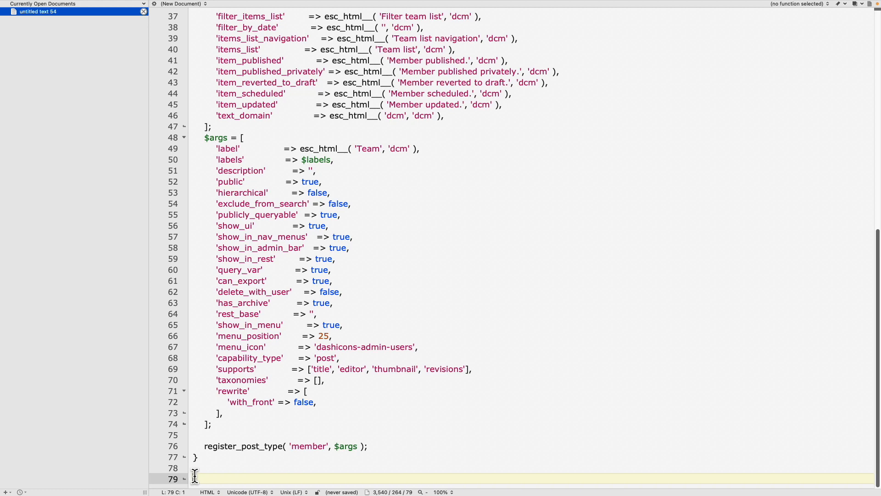
scroll(down, 3)
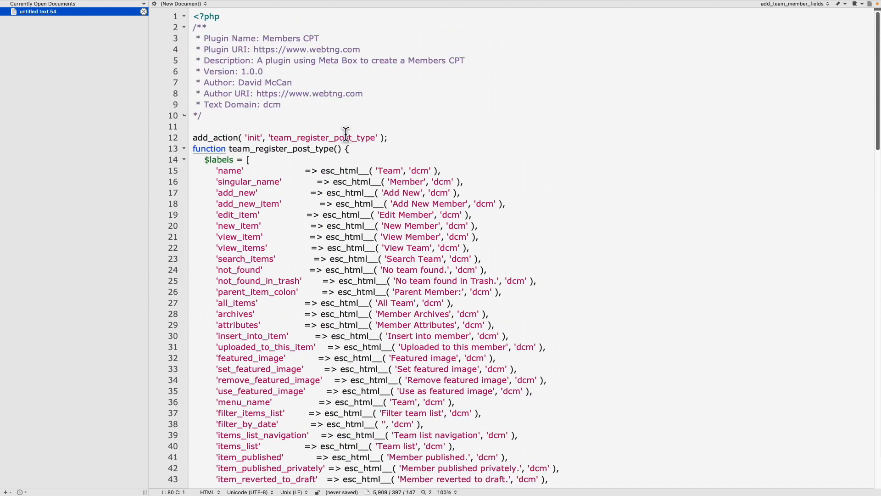
mouse_move(310, 139)
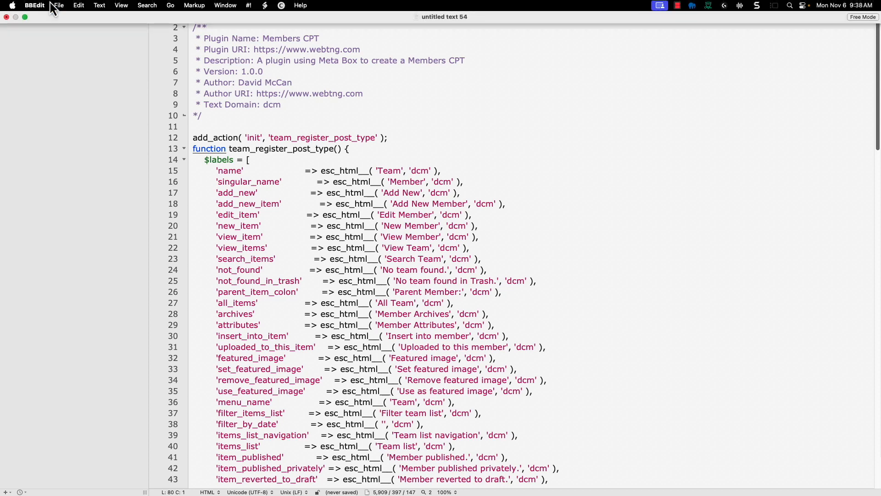
Save the generated plugin code to the Desktop as team-cpt.php
click(56, 5)
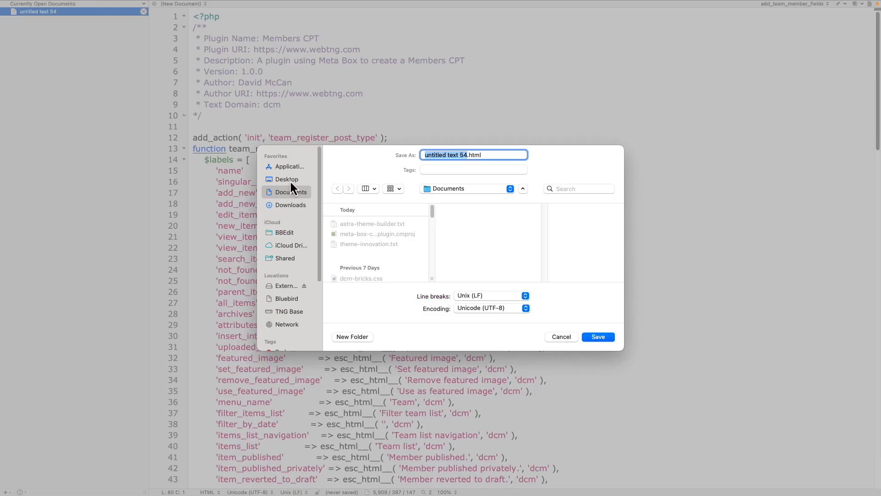
click(286, 179)
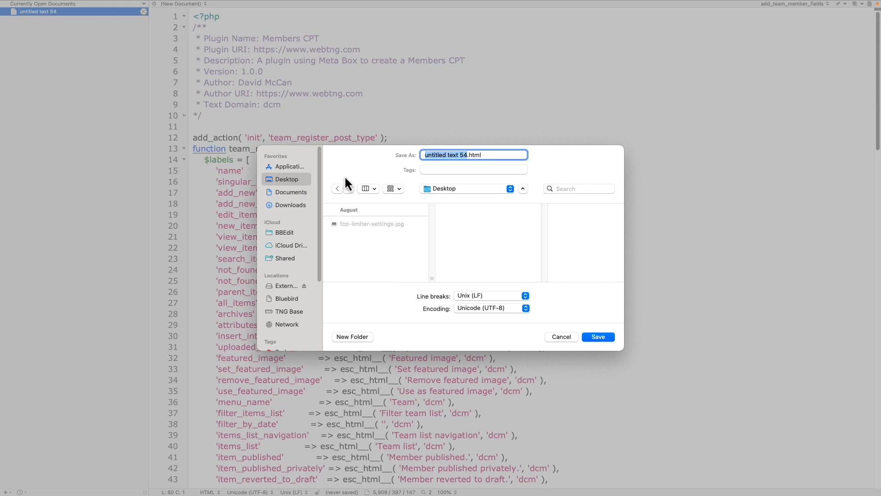
text(team-cp)
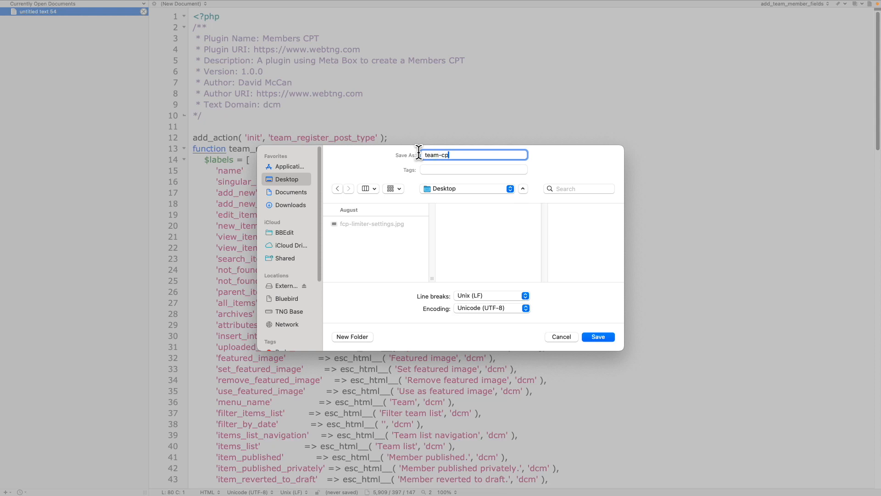
text(t.php)
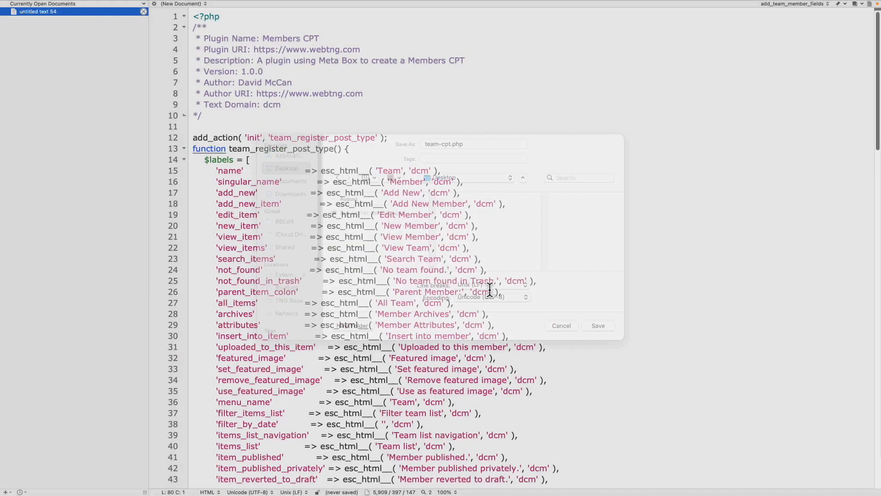
click(598, 325)
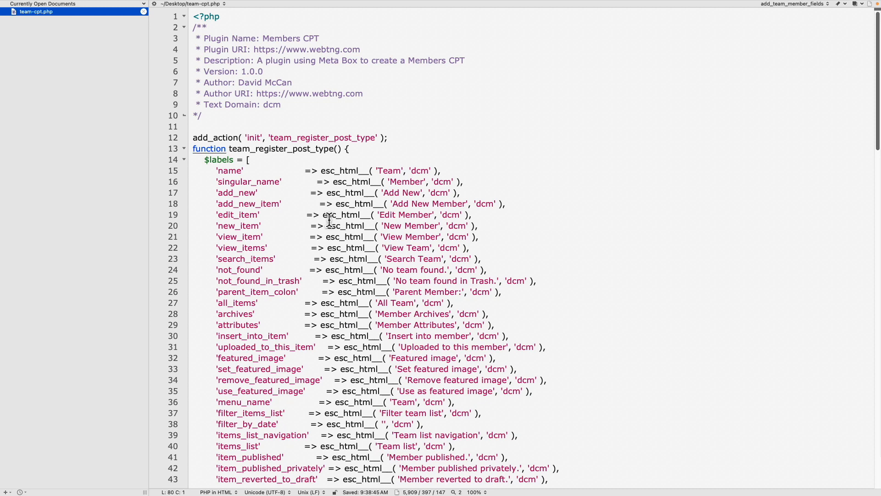
mouse_move(53, 63)
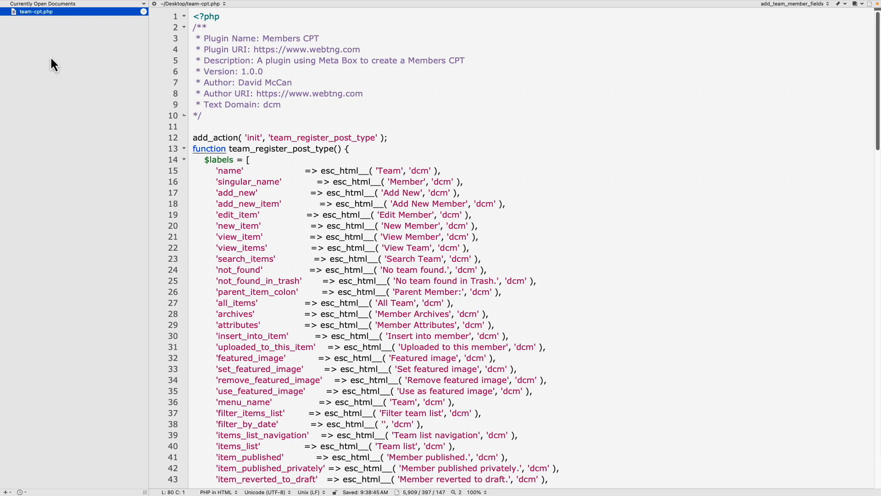
mouse_move(32, 11)
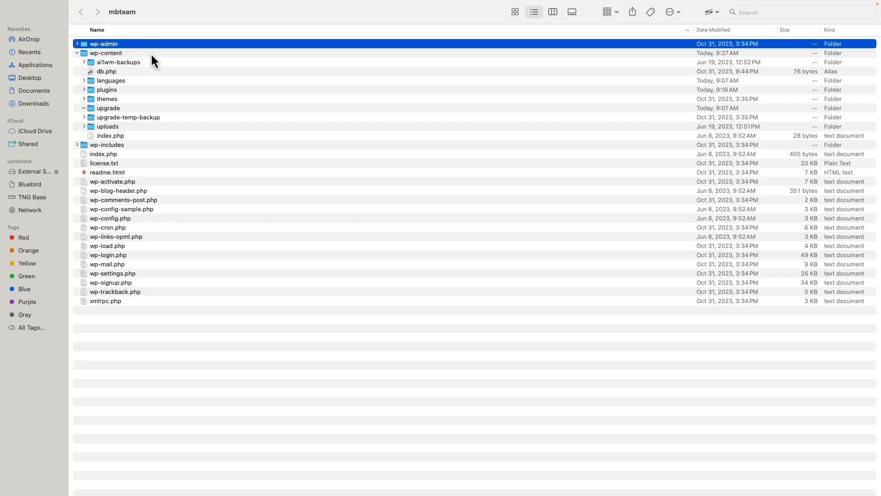
mouse_move(42, 94)
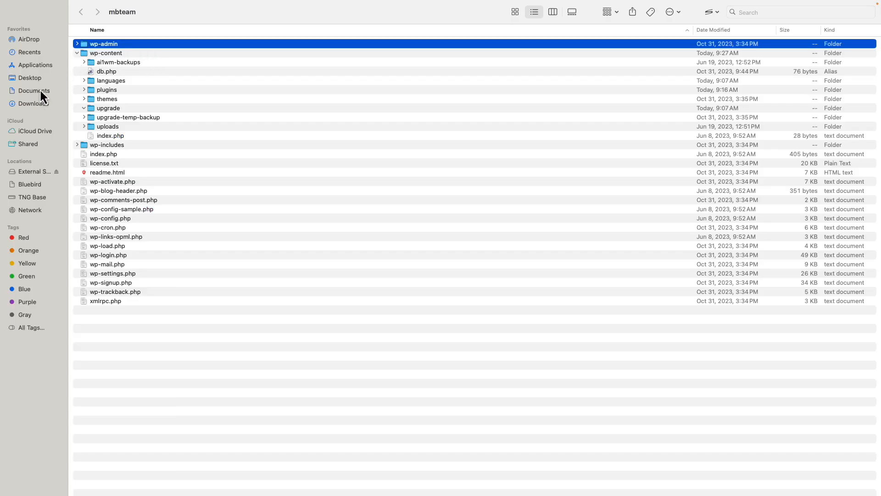
Copy team-cpt.php from the Desktop into mbteam's wp-content/plugins folder
right_click(26, 78)
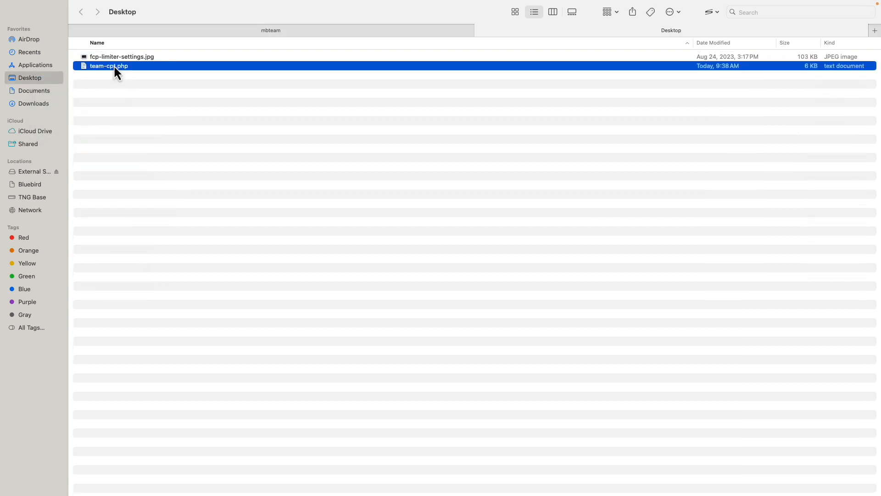
right_click(110, 66)
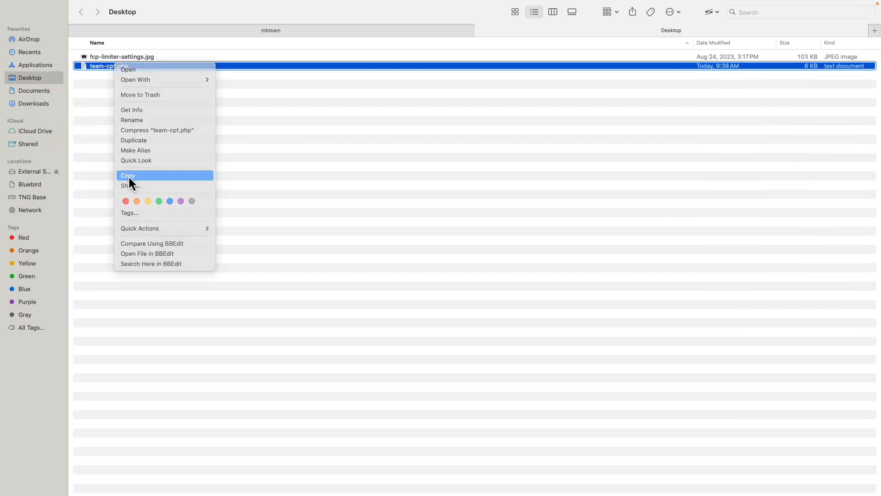
click(128, 175)
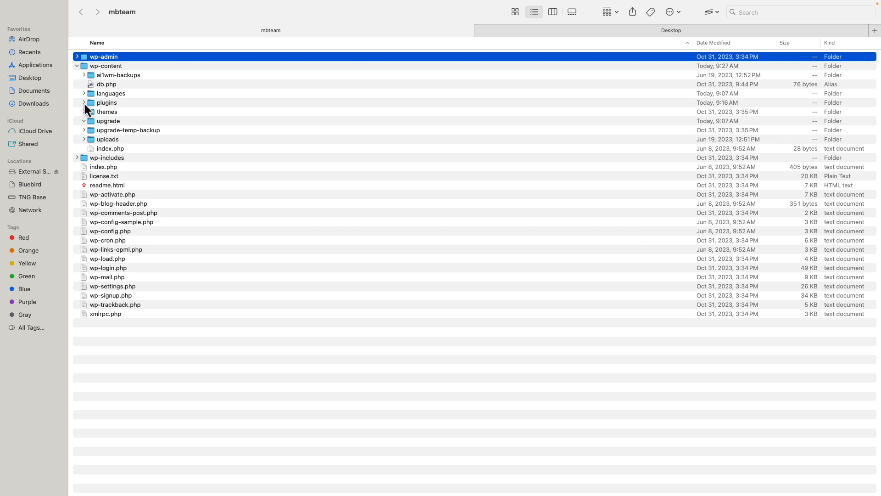
click(83, 102)
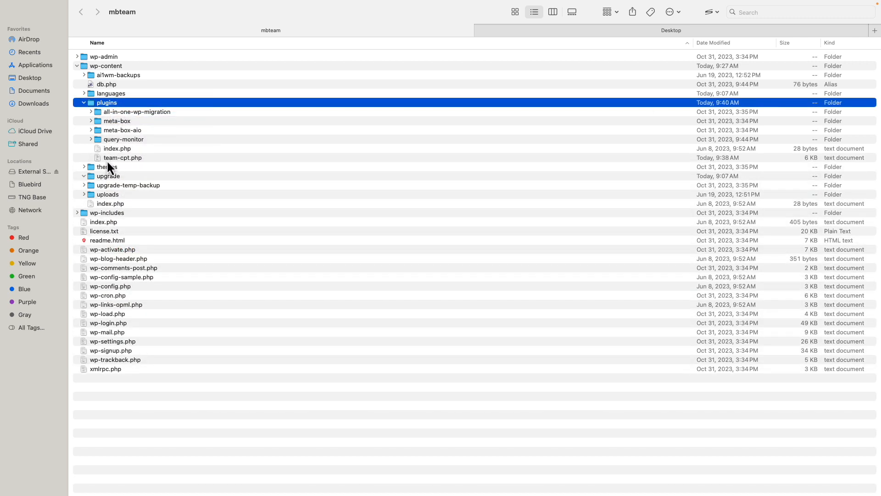
mouse_move(138, 169)
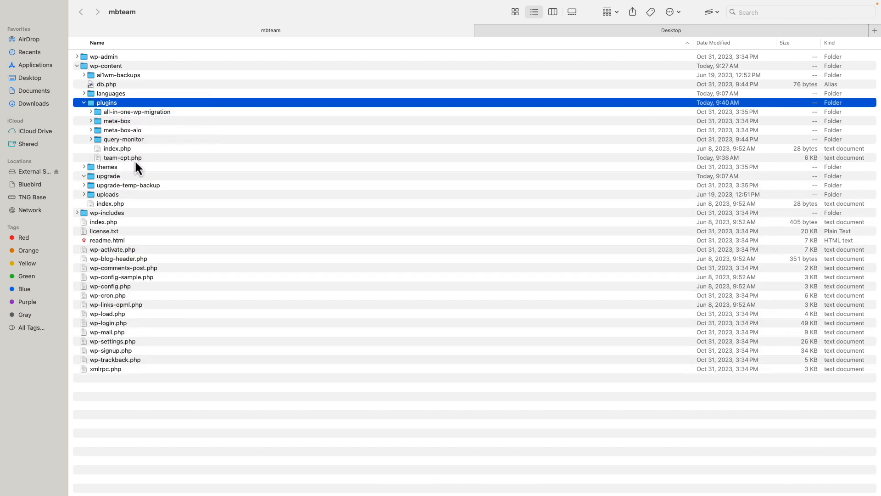
mouse_move(101, 156)
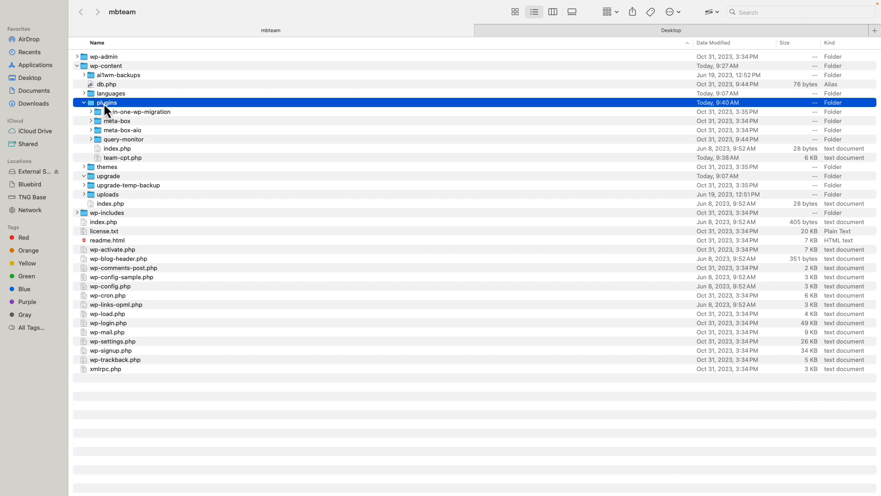
click(122, 157)
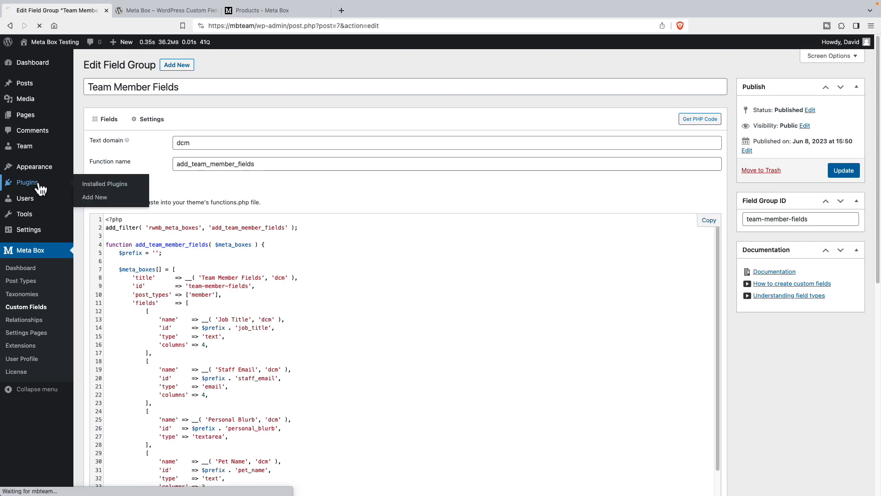
Bring up the installed plugins list in the WordPress admin
click(105, 184)
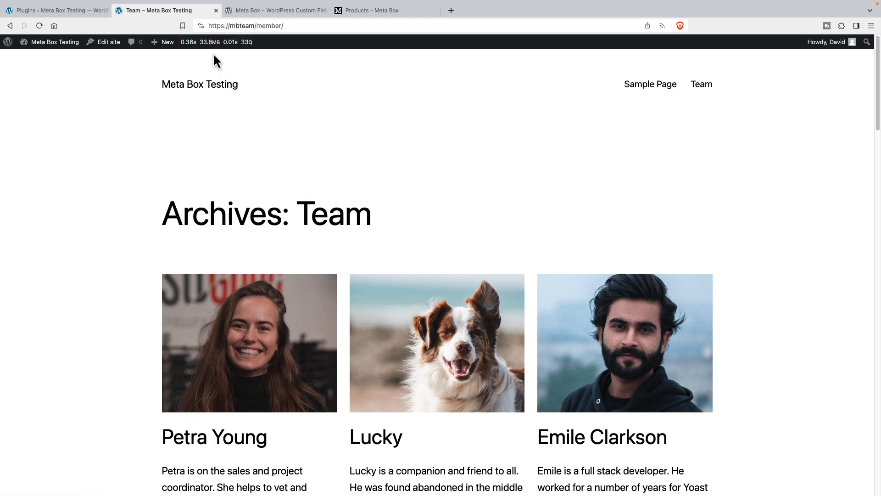
click(56, 11)
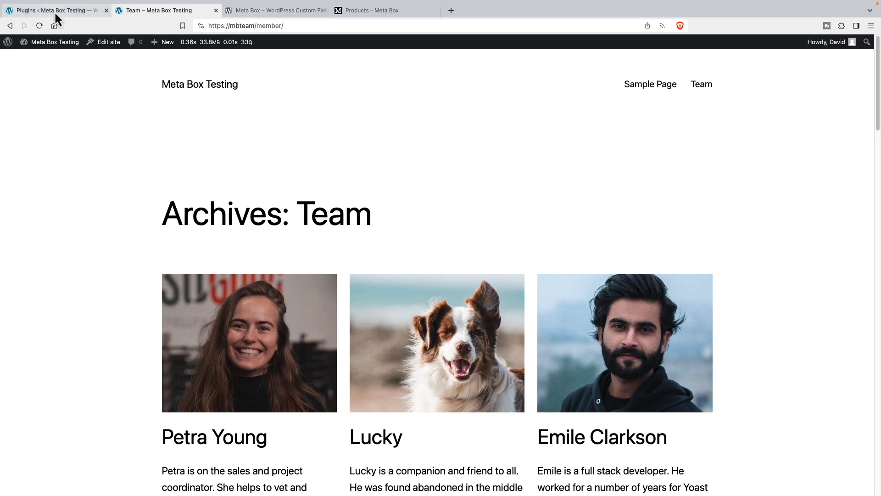
click(53, 10)
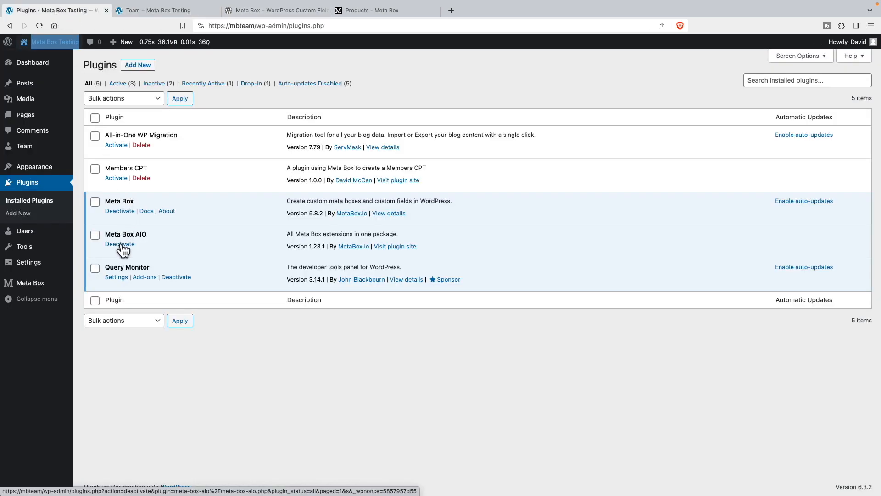
Deactivate Meta Box AIO and activate the new Members CPT plugin
click(119, 244)
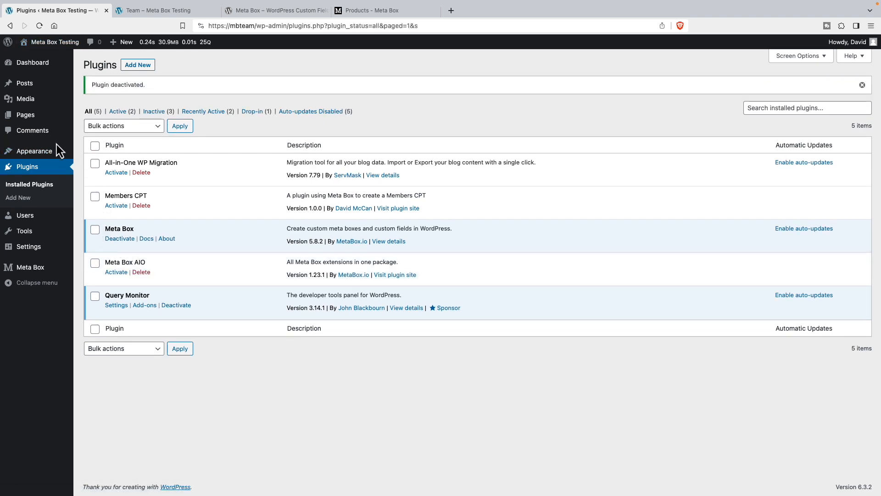
click(115, 205)
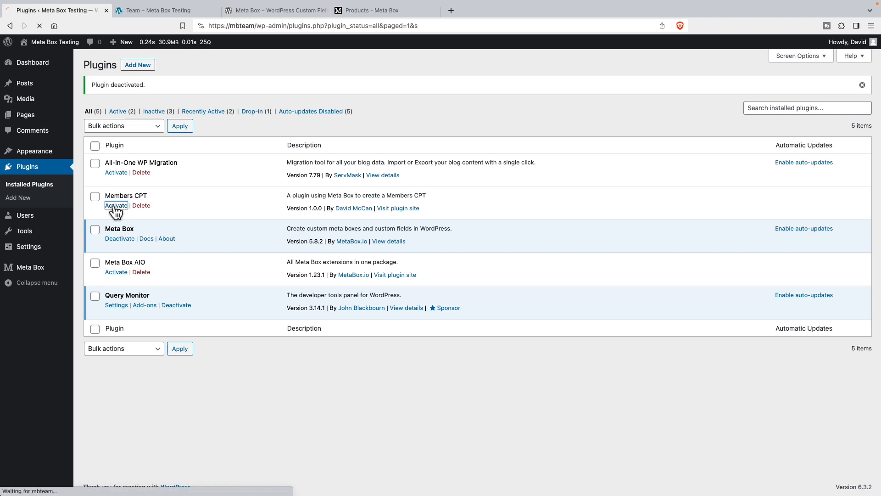
click(116, 205)
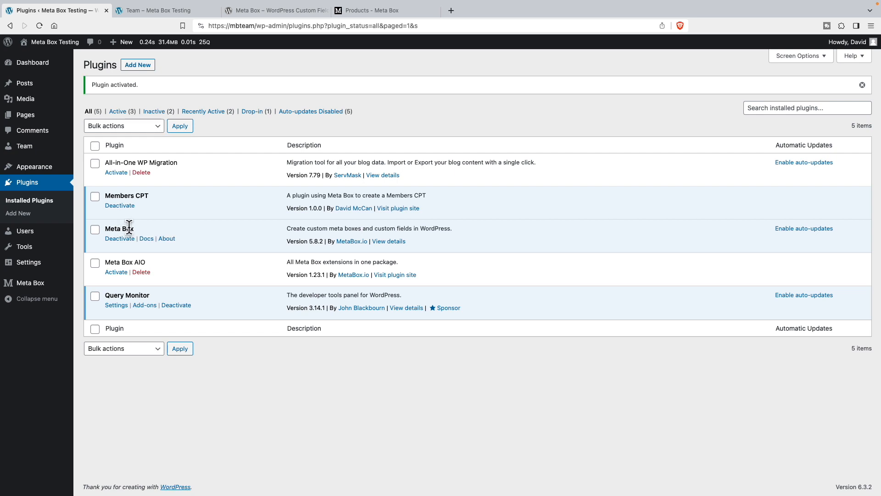
mouse_move(112, 197)
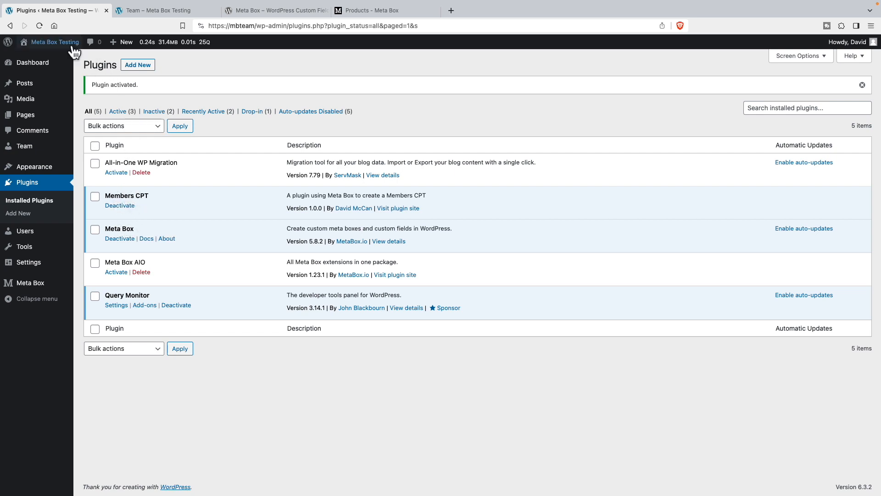
click(164, 10)
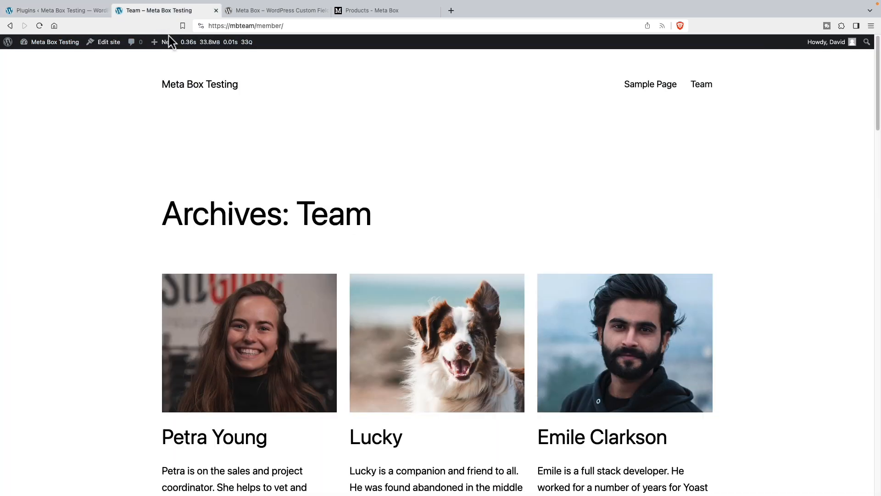
mouse_move(216, 61)
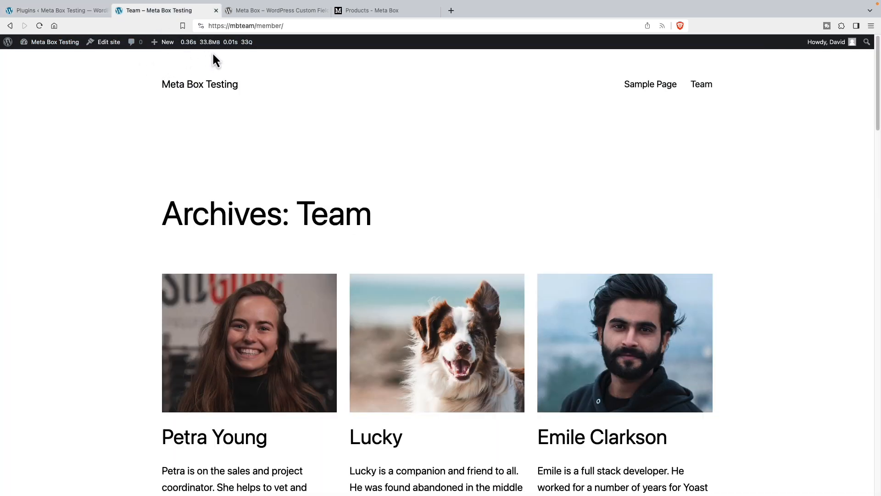
click(39, 26)
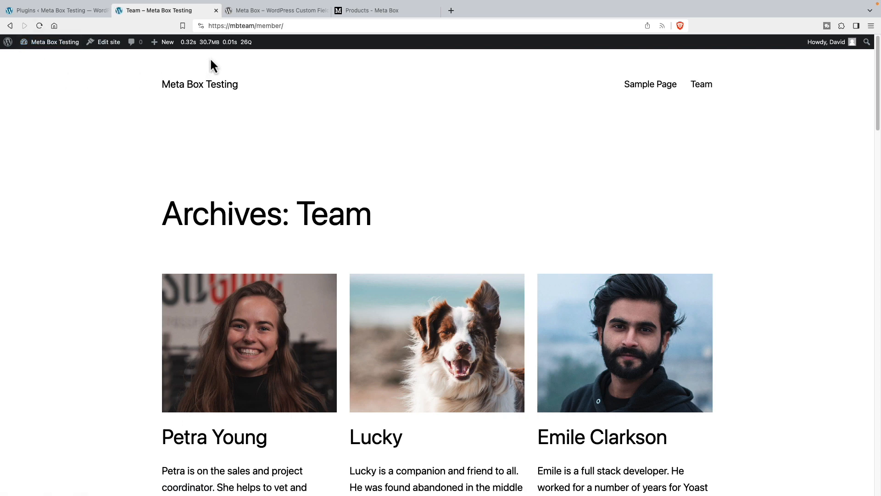
mouse_move(218, 64)
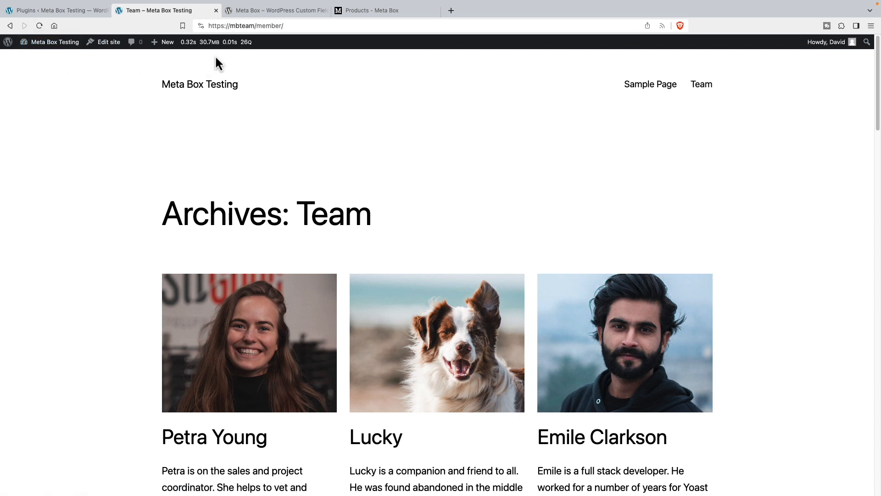